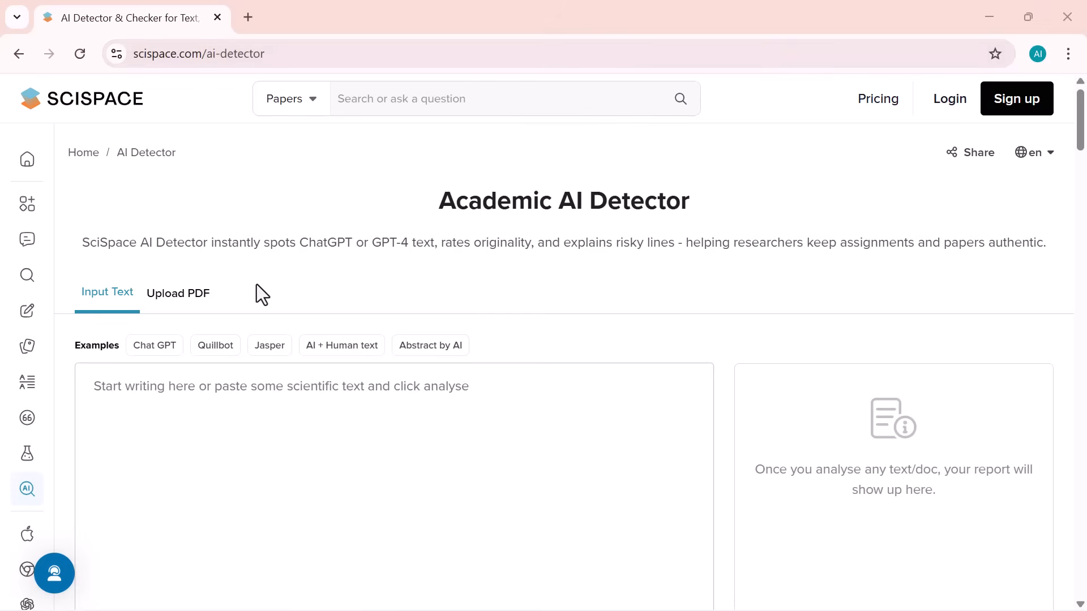
Scroll down the SciSpace landing page and sign up to reach the logged-in AI Assistant home
scroll(down, 3)
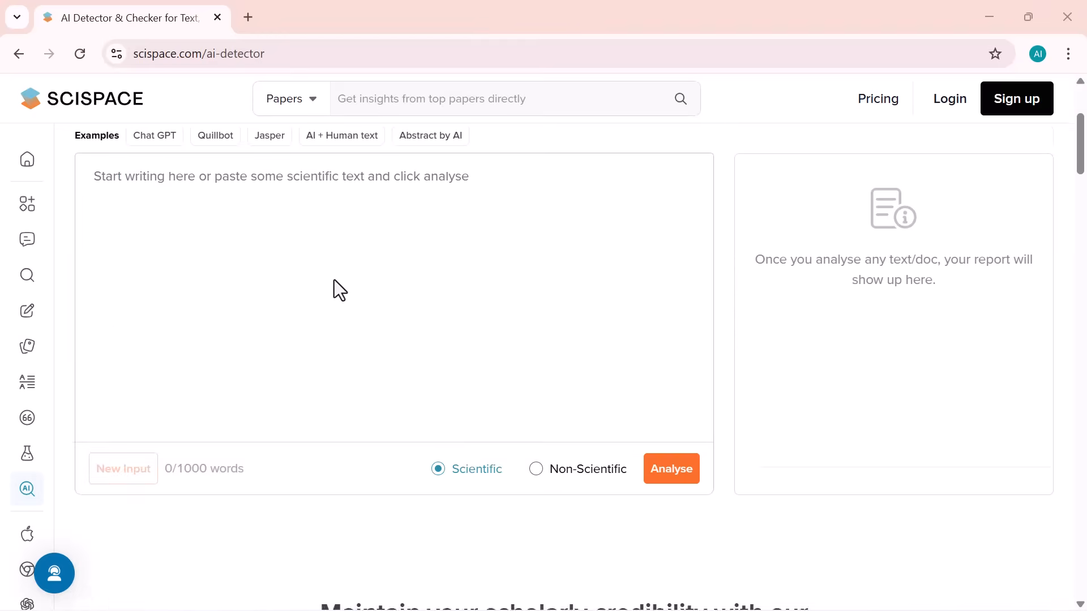
scroll(down, 3)
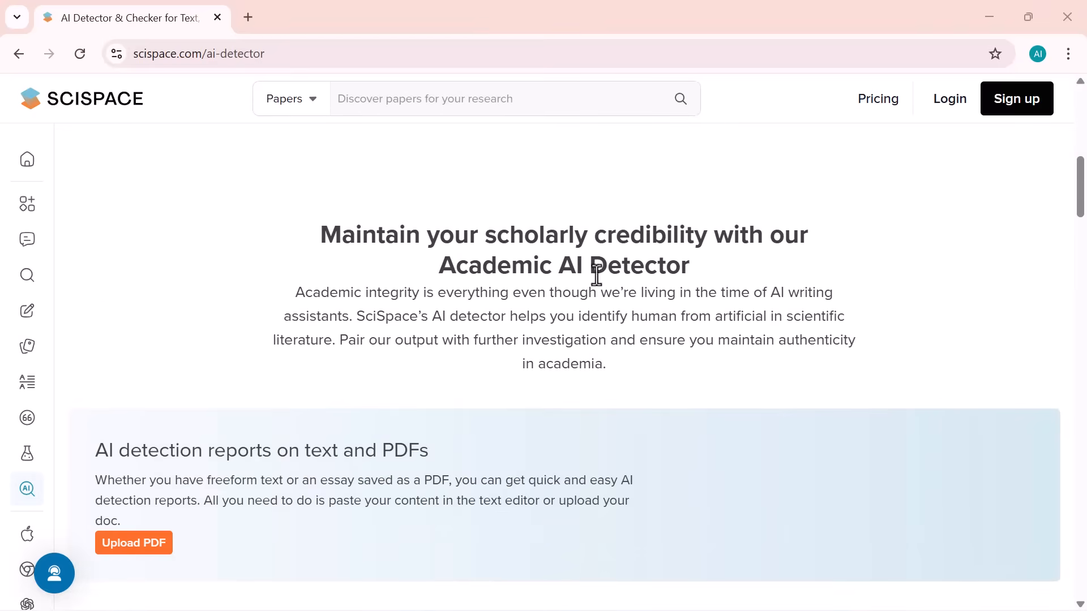
scroll(down, 3)
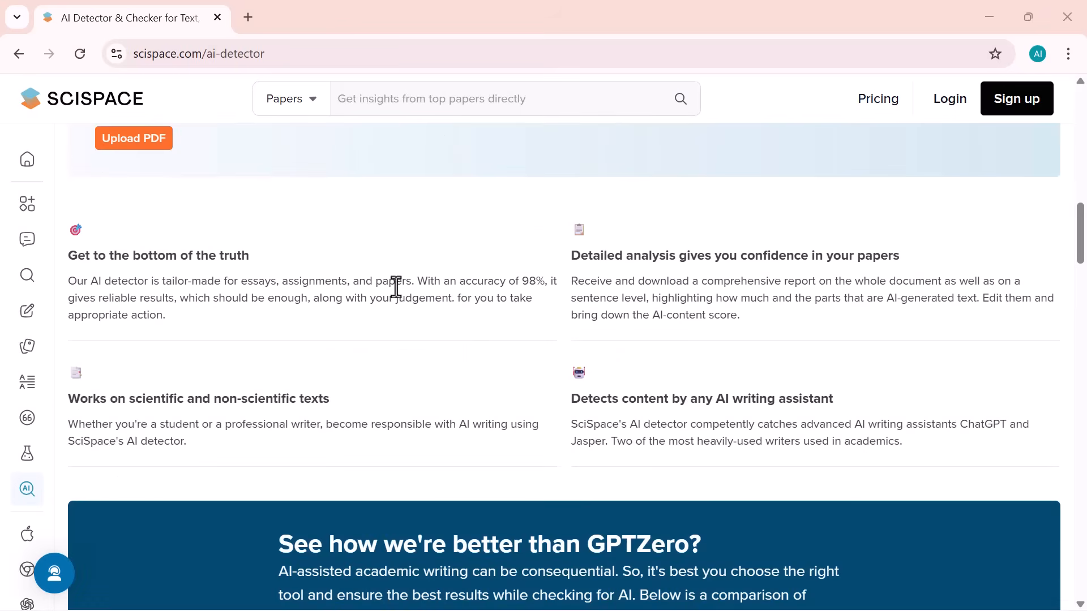
scroll(down, 3)
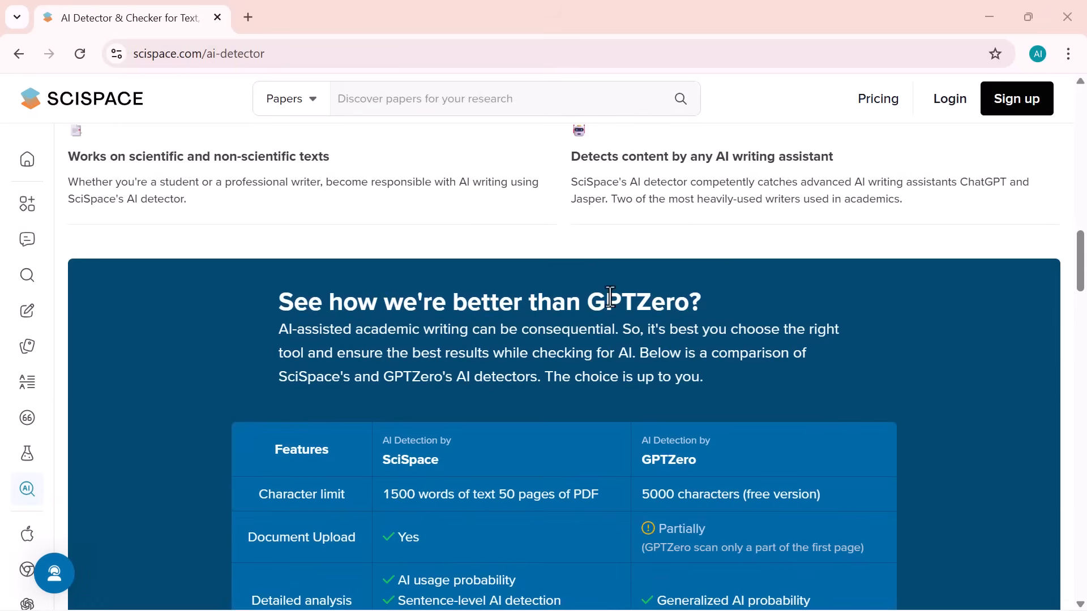
scroll(down, 3)
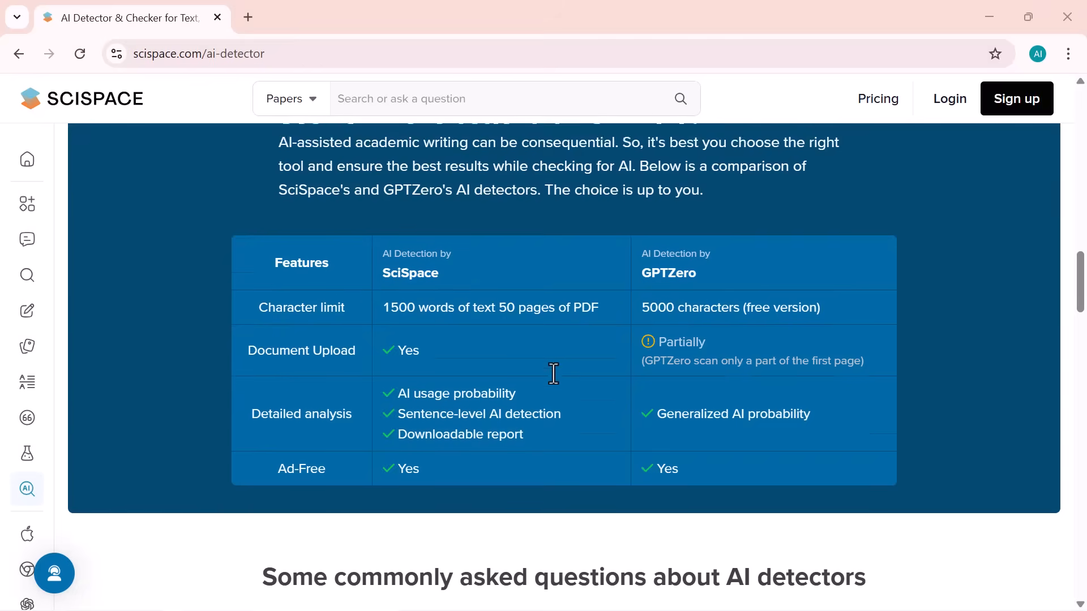
scroll(down, 3)
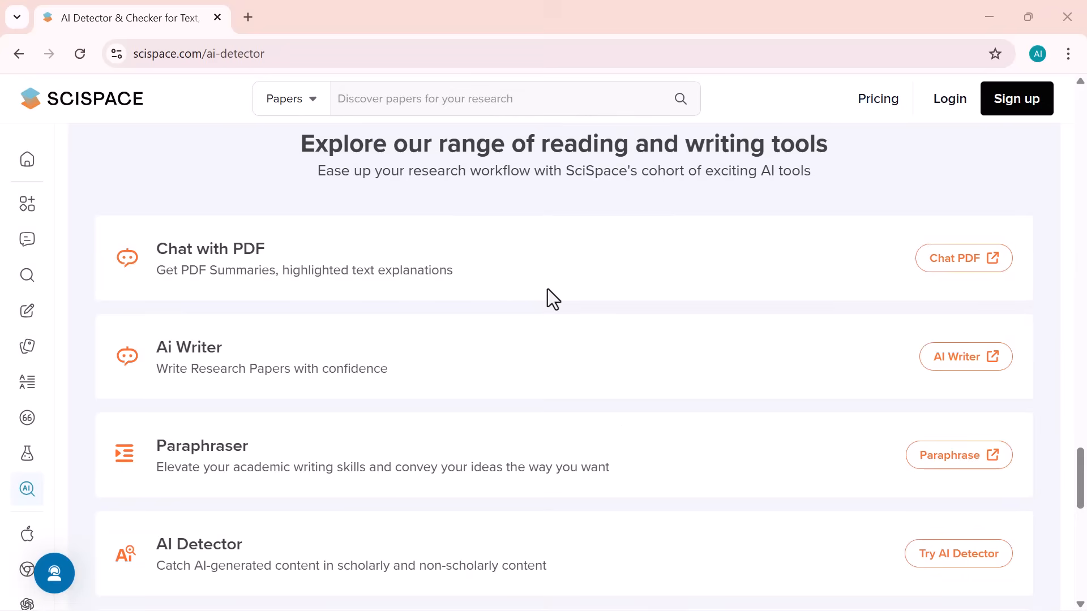
scroll(down, 3)
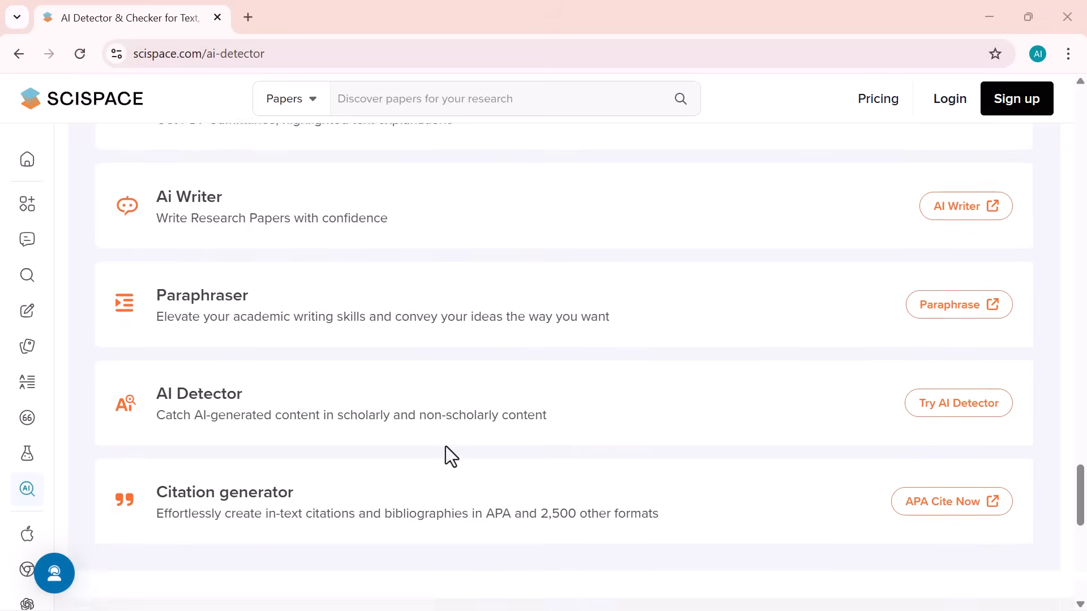
scroll(down, 3)
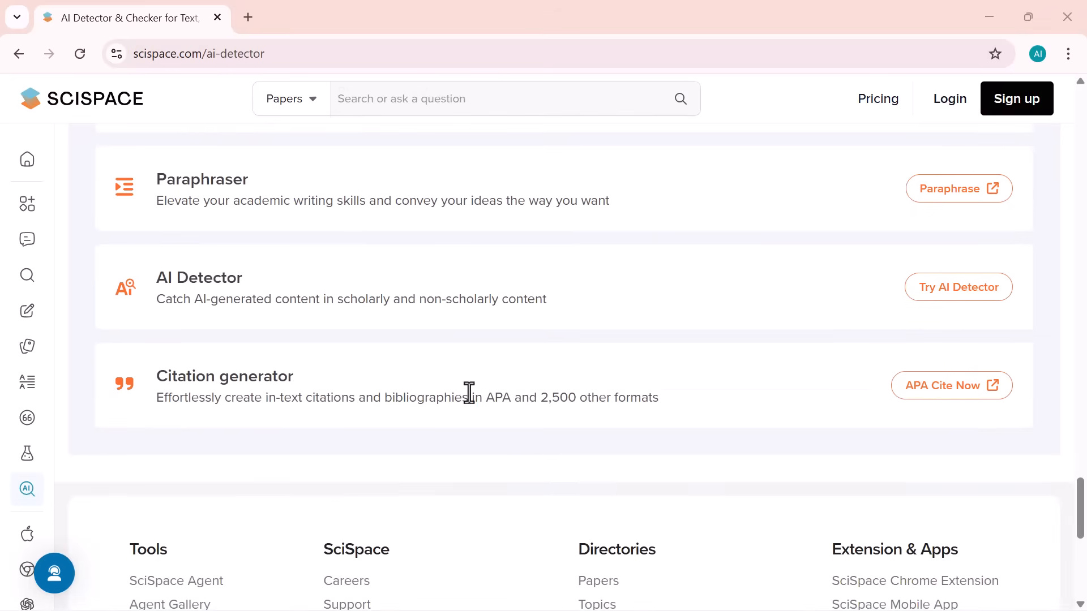
scroll(down, 3)
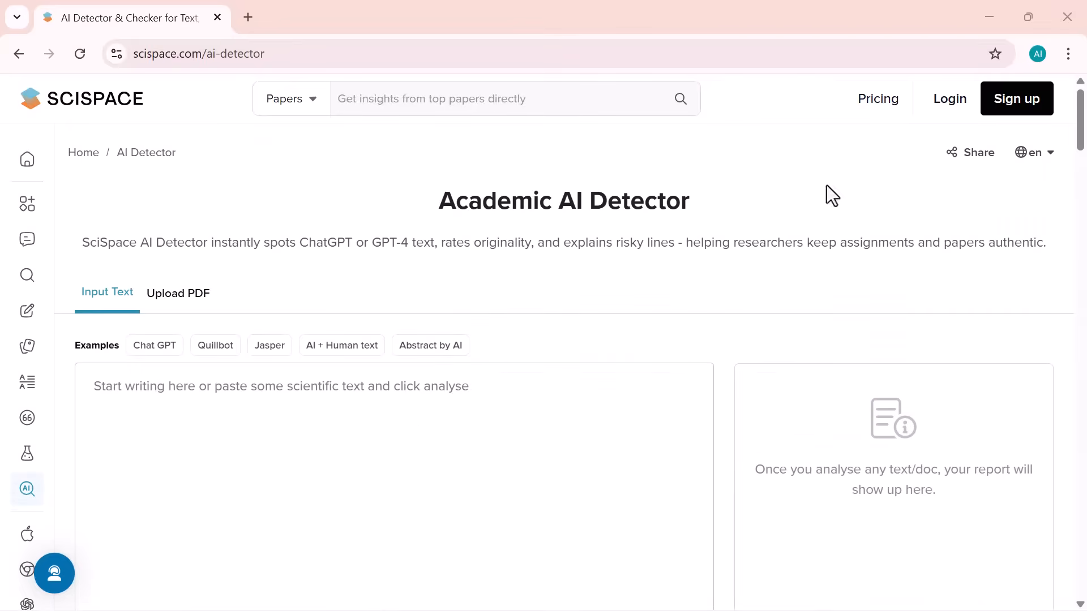
mouse_move(1025, 111)
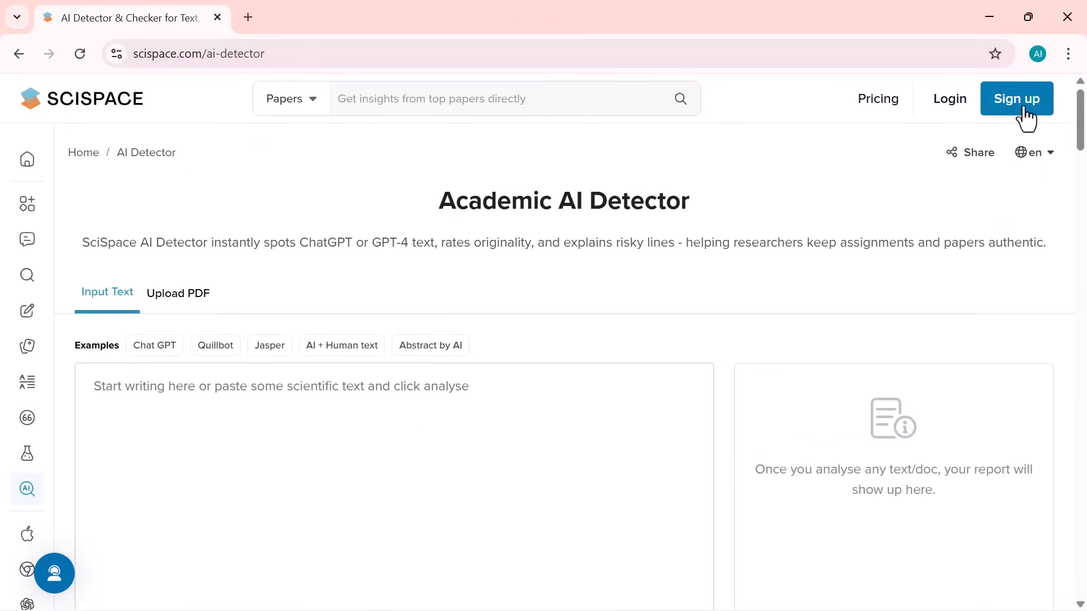
click(1016, 99)
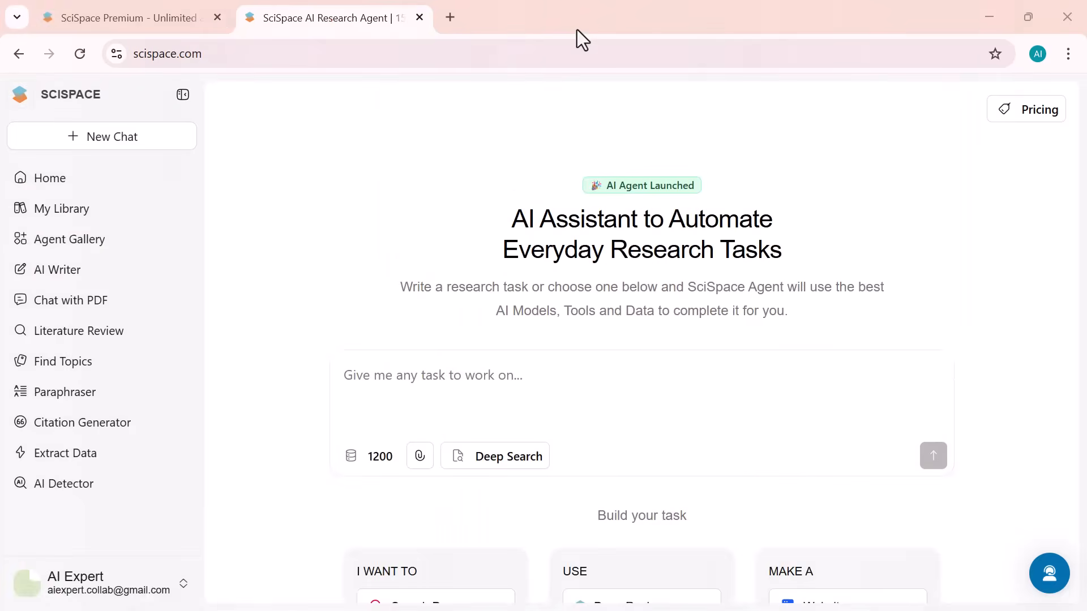
mouse_move(535, 250)
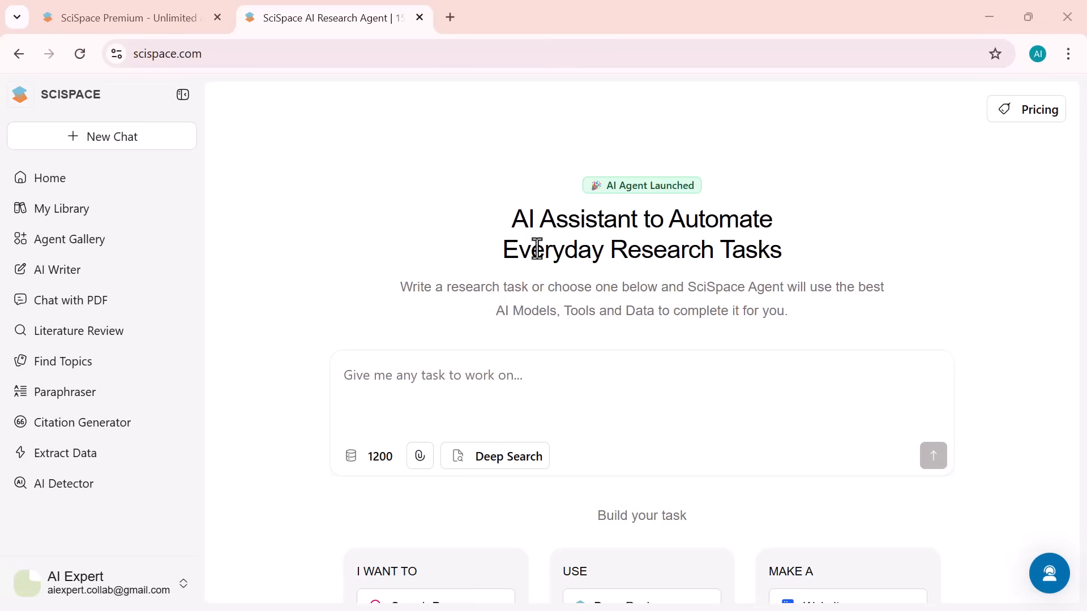
mouse_move(611, 312)
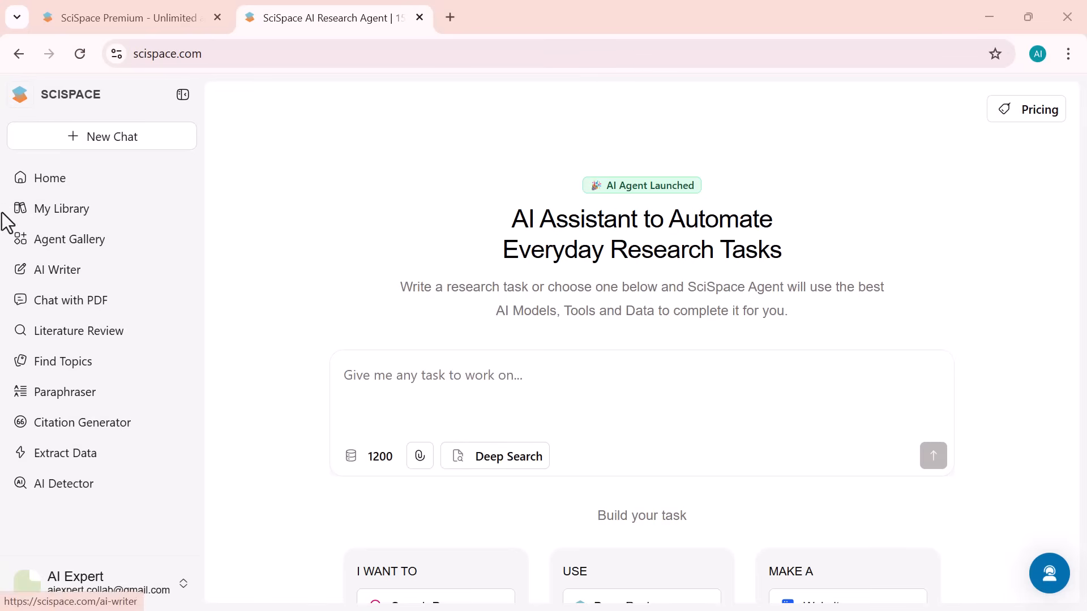
mouse_move(49, 177)
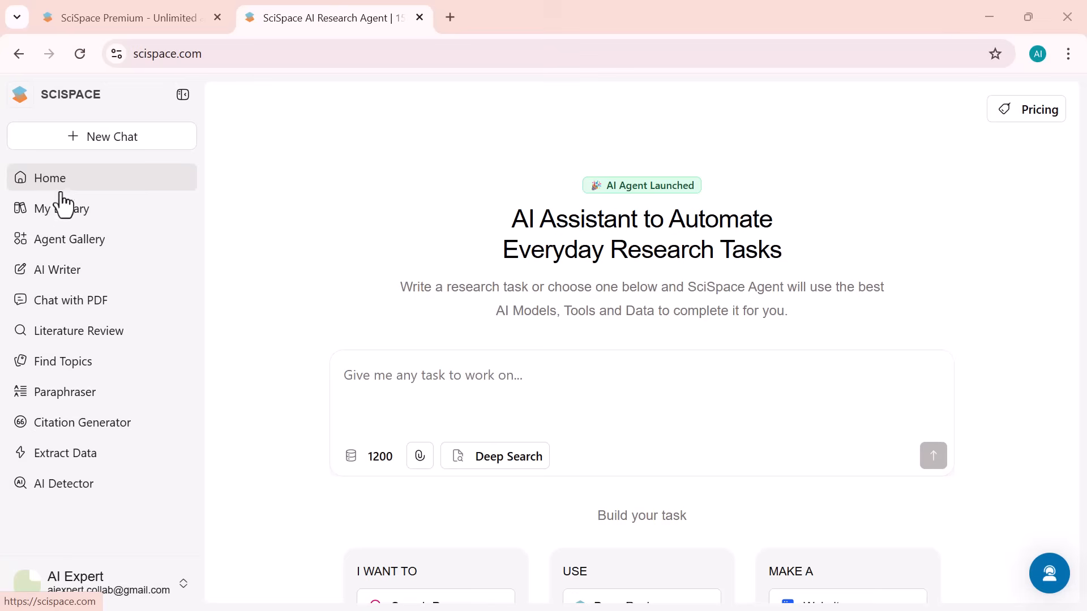
mouse_move(69, 239)
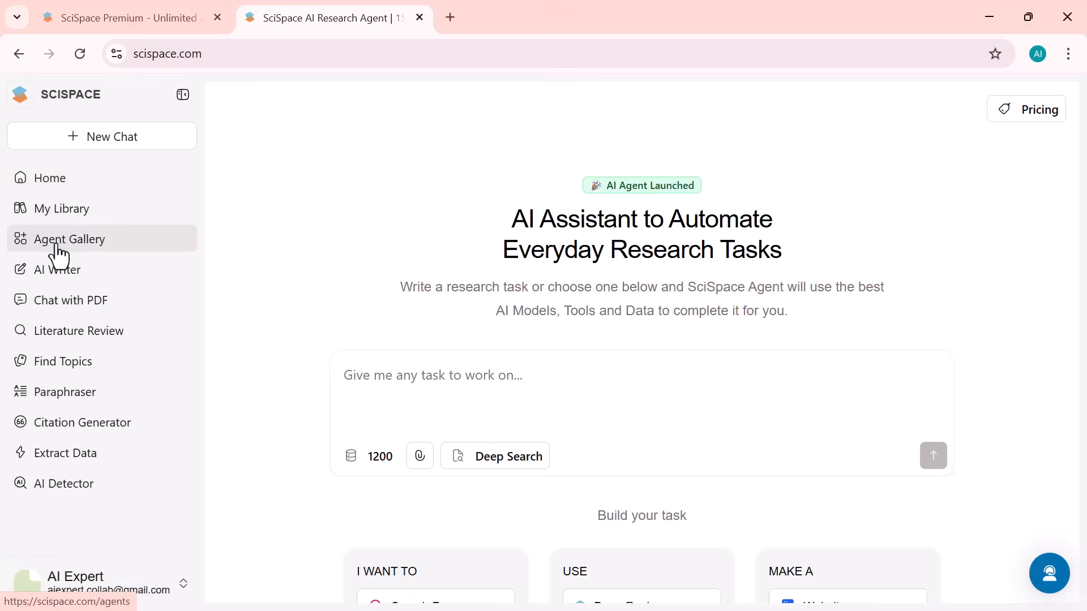
Browse the Agent Gallery, then the AI Writer and Literature Review tools from the sidebar
click(69, 238)
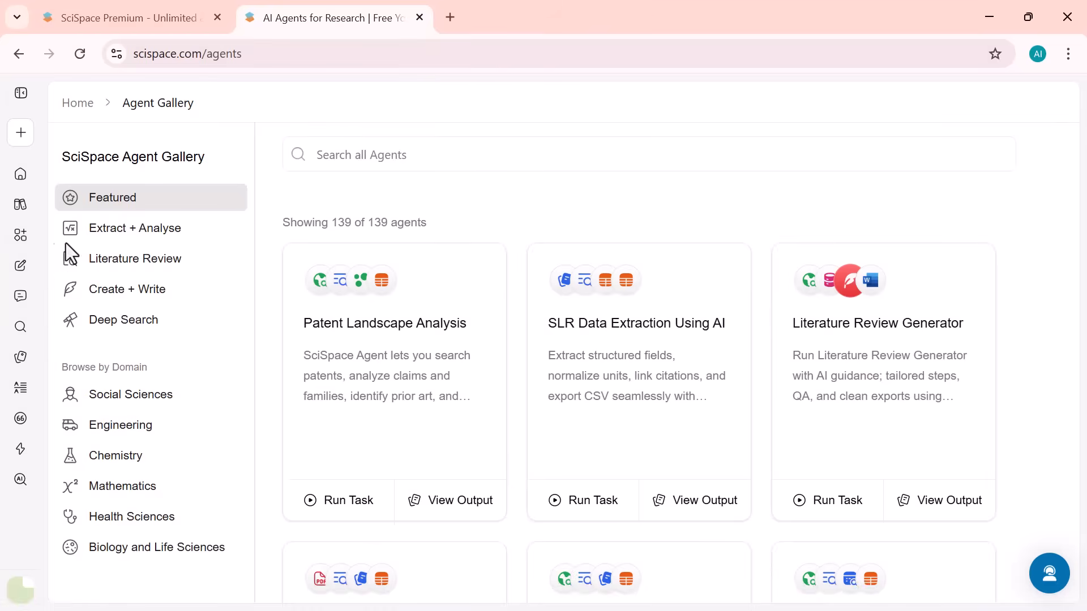
scroll(down, 3)
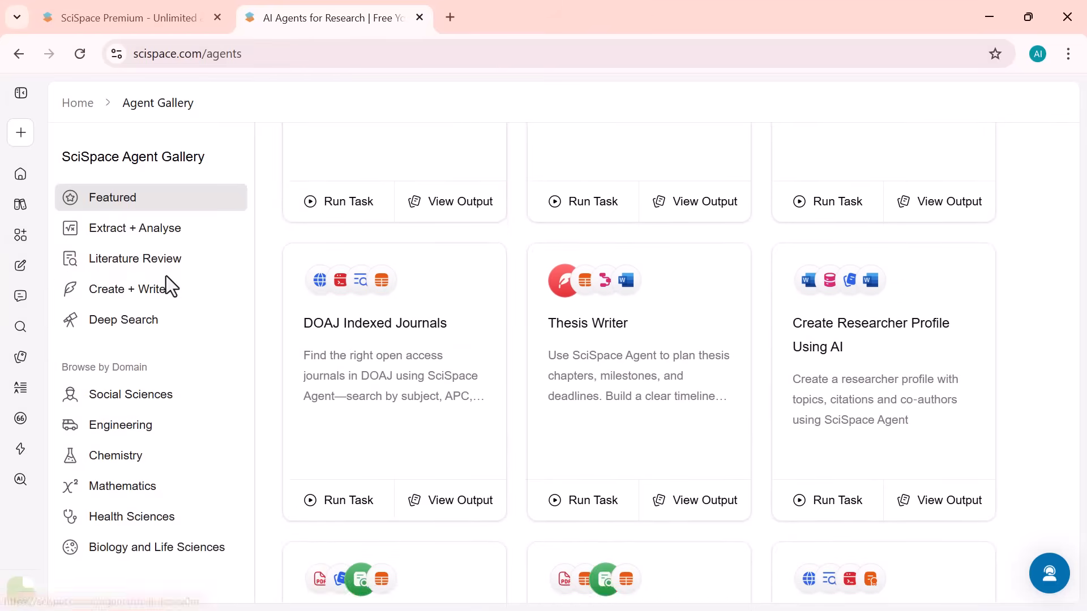
mouse_move(21, 266)
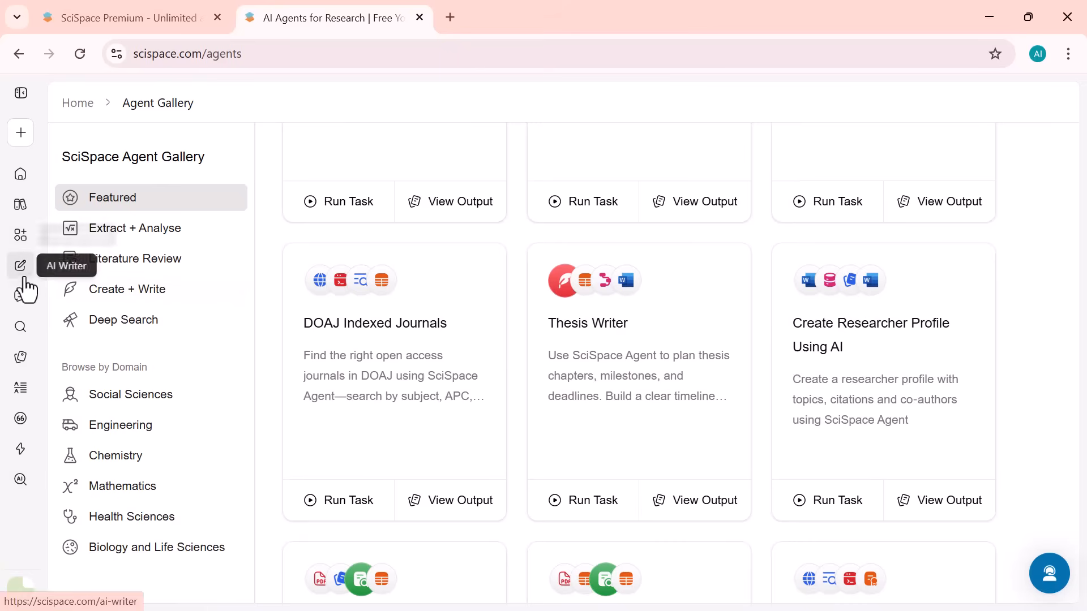
click(21, 265)
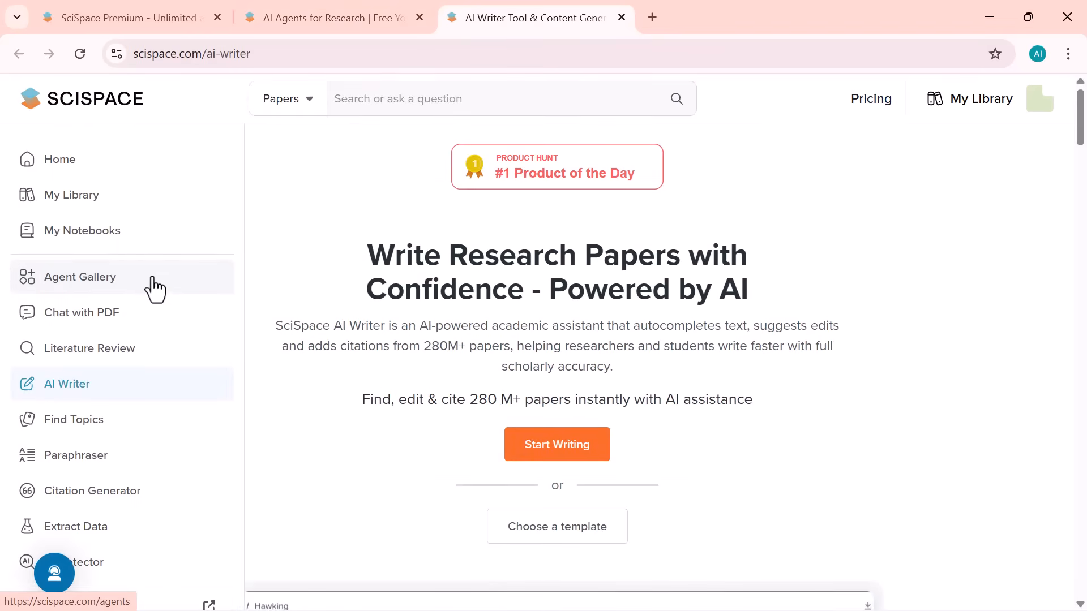
click(82, 313)
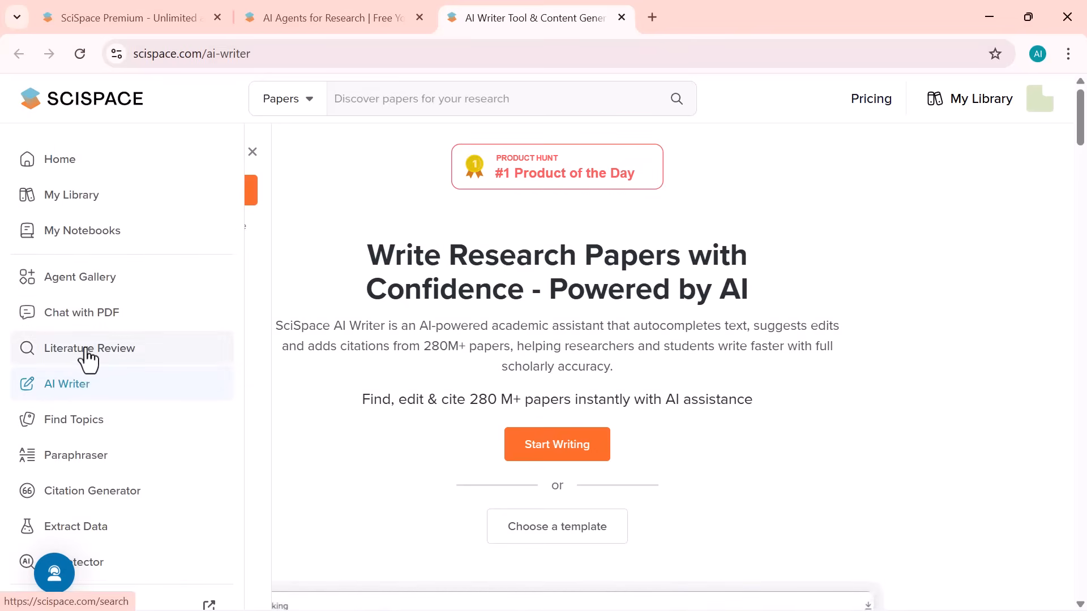
click(90, 349)
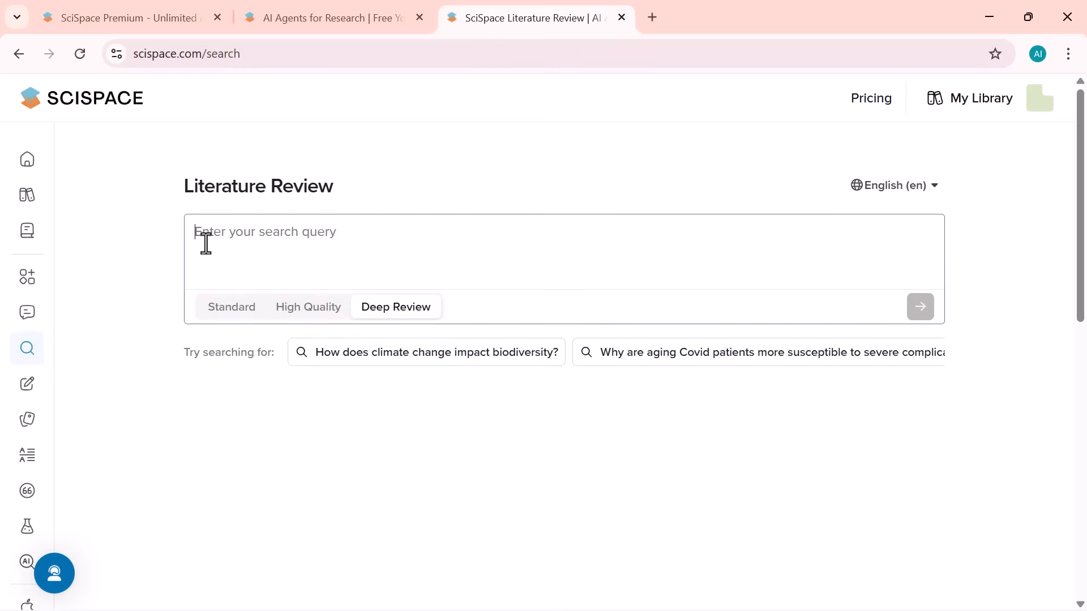
mouse_move(27, 348)
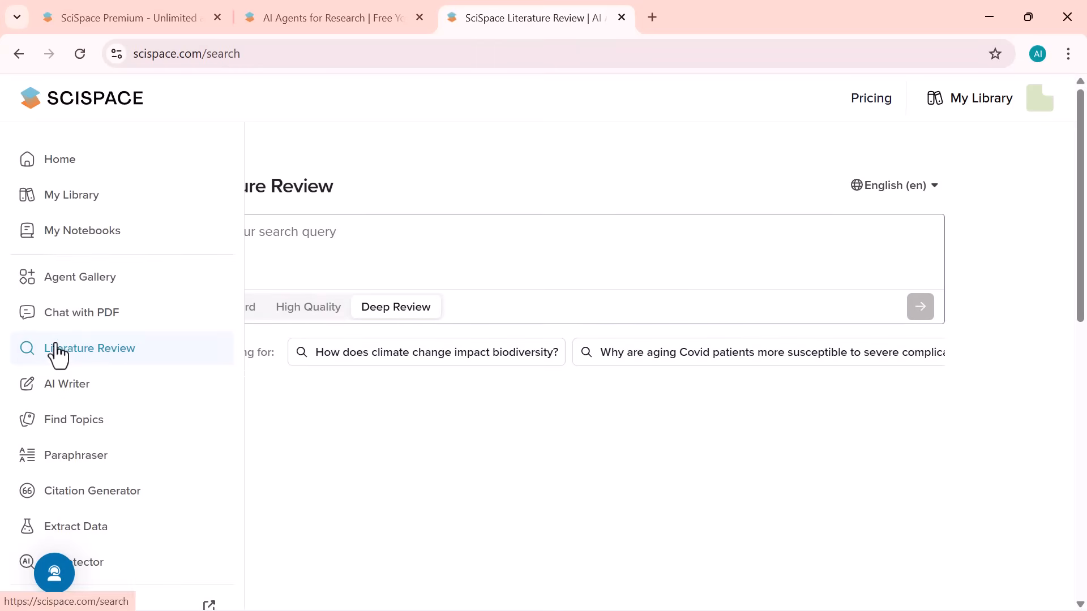
Visit Find Topics, Paraphraser, Citation Generator and Extract Data, ending on the AI Detector
click(75, 420)
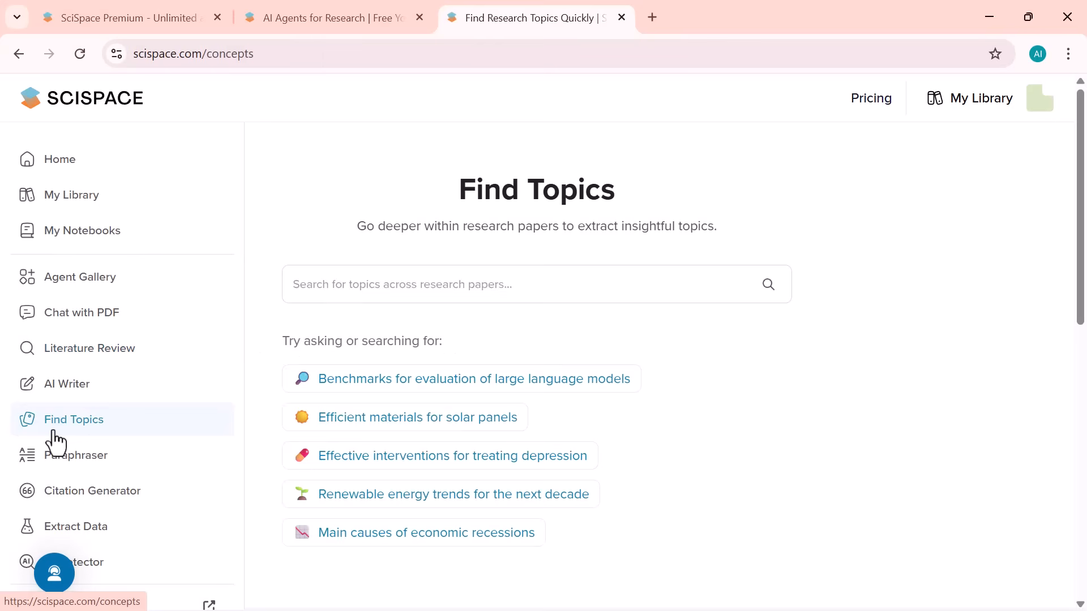
click(75, 455)
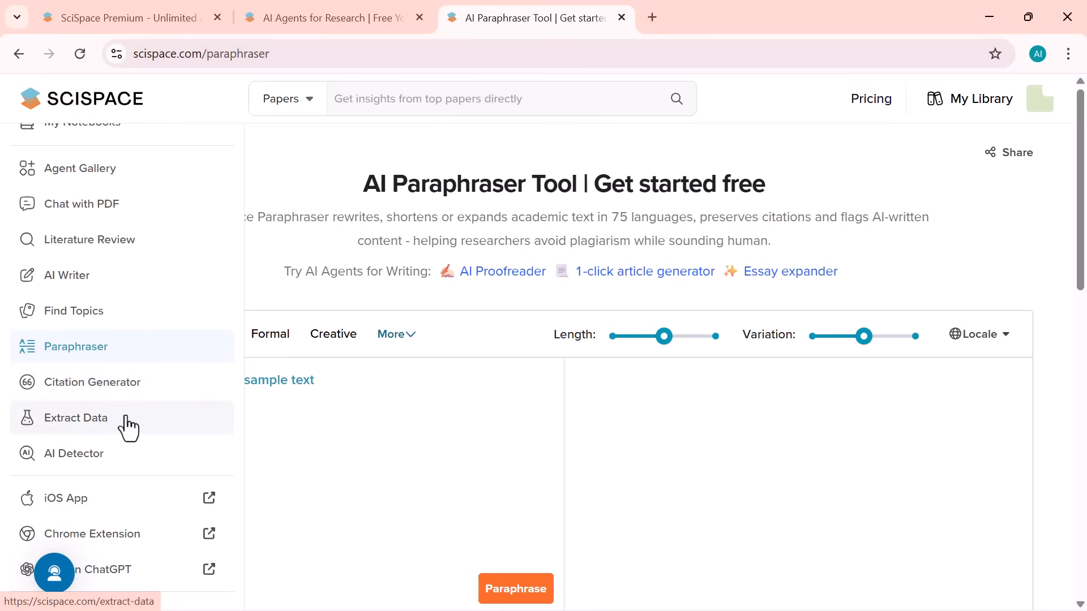
click(92, 382)
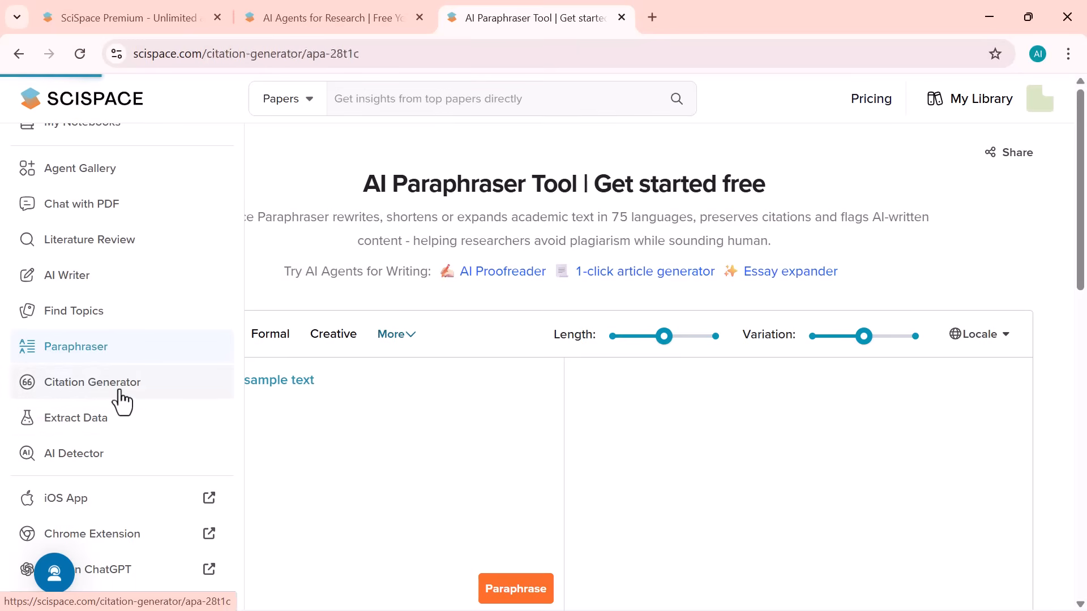
click(92, 382)
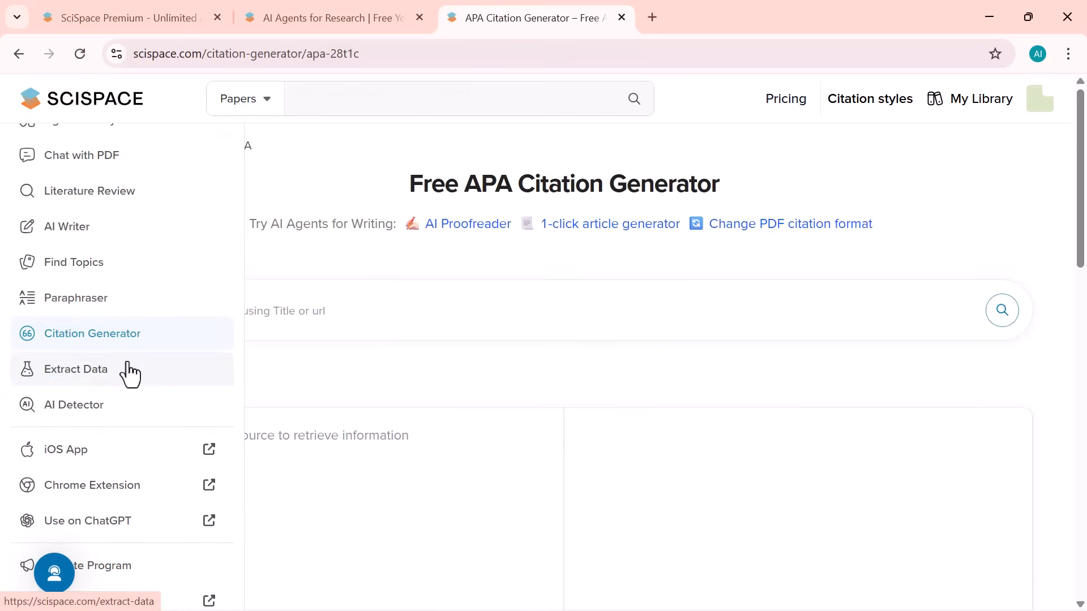
click(75, 369)
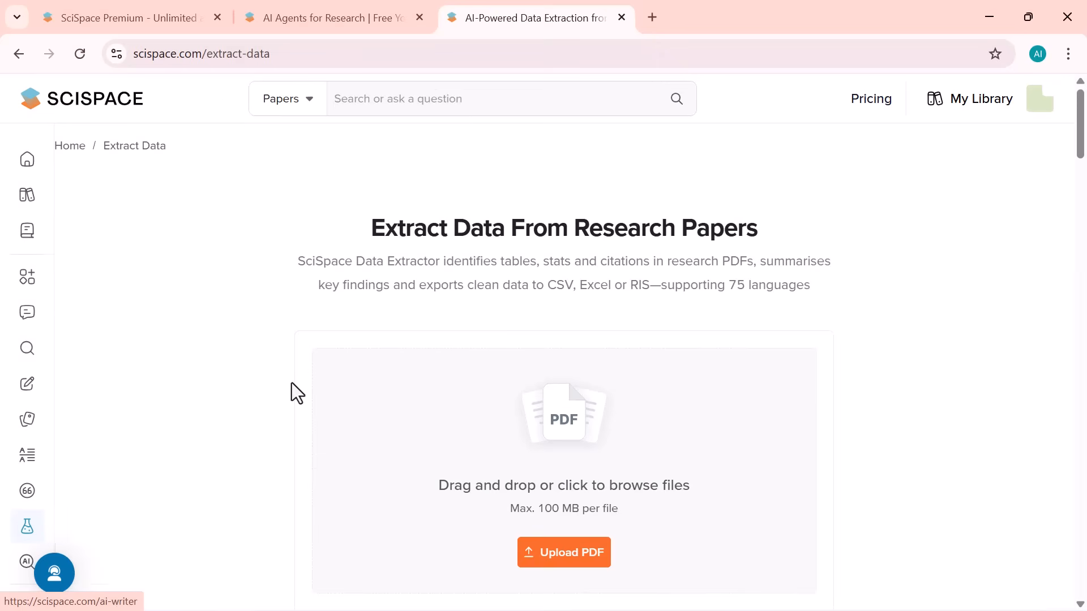
scroll(down, 3)
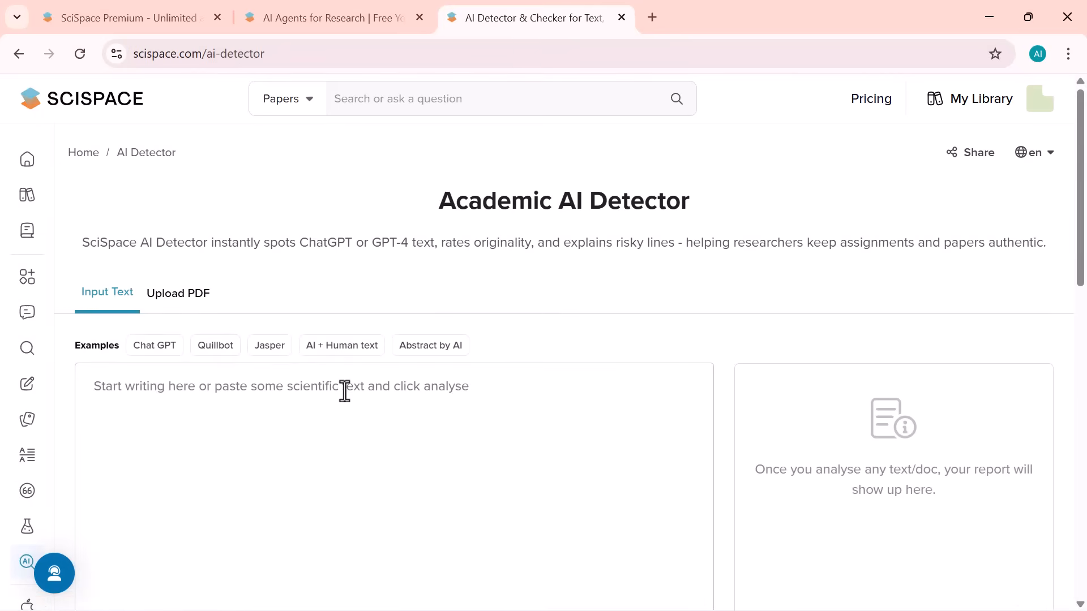
scroll(down, 3)
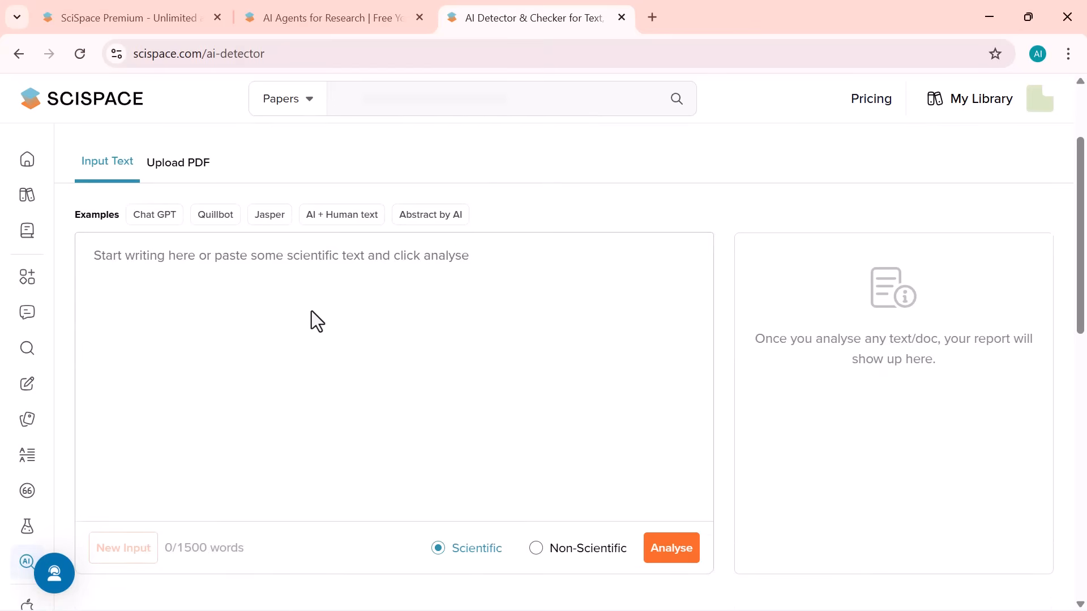
scroll(down, 3)
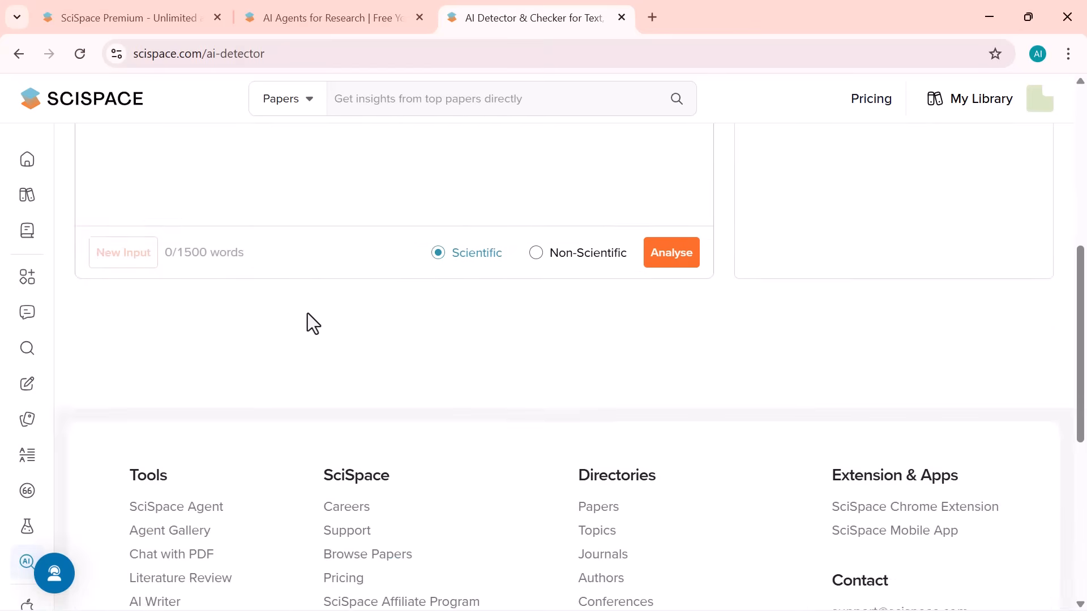
scroll(down, 3)
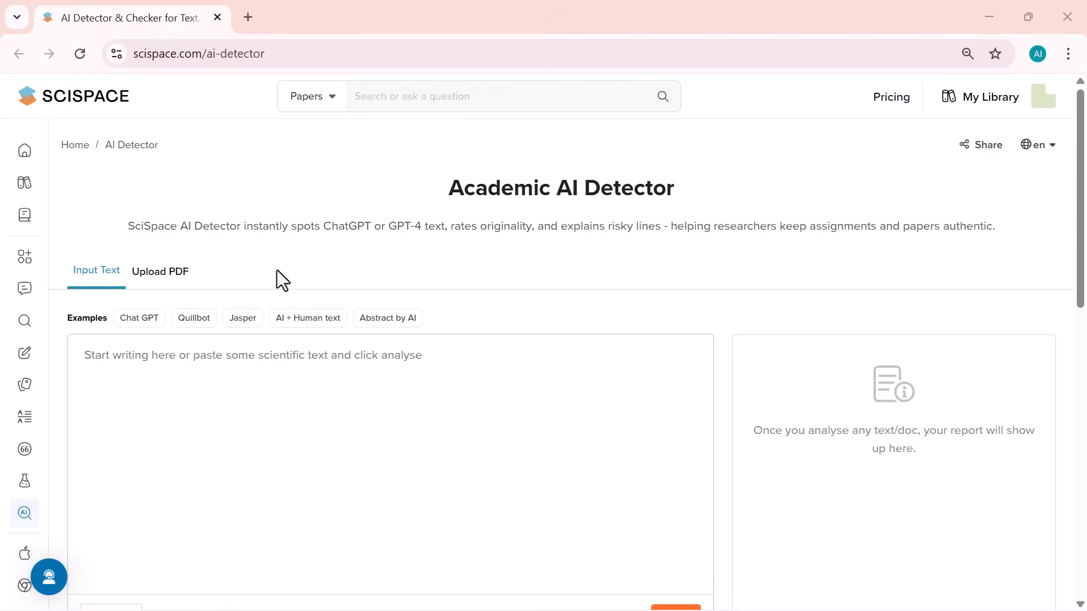
mouse_move(518, 211)
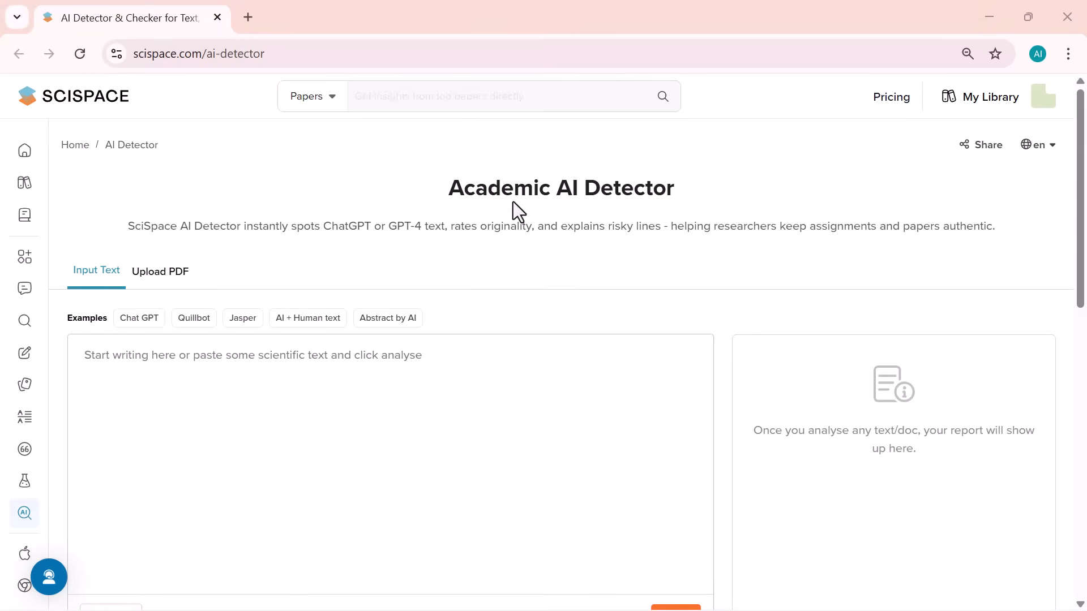
scroll(down, 3)
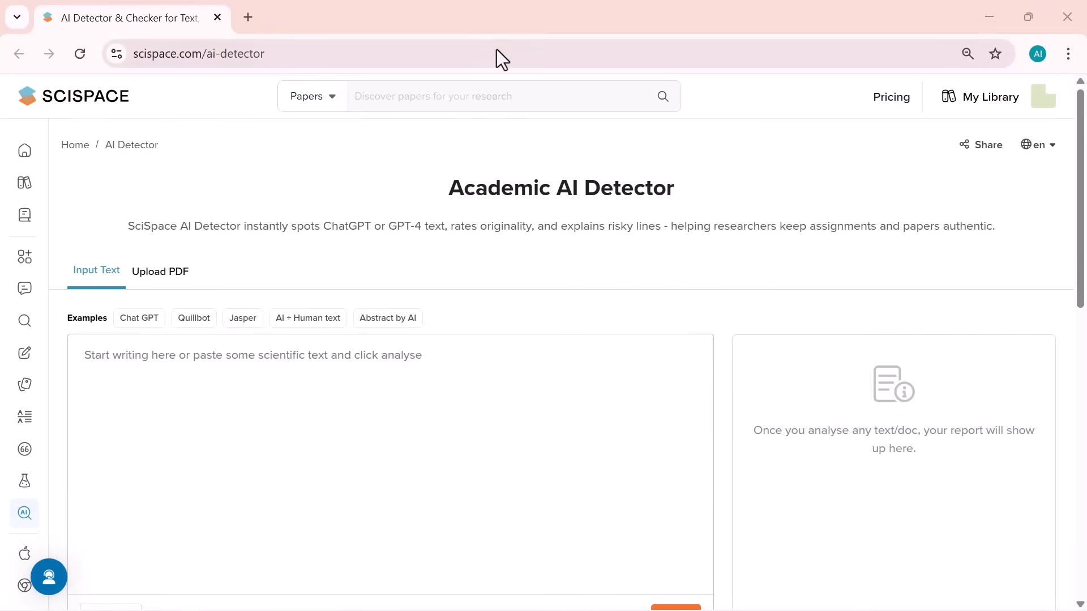
mouse_move(454, 272)
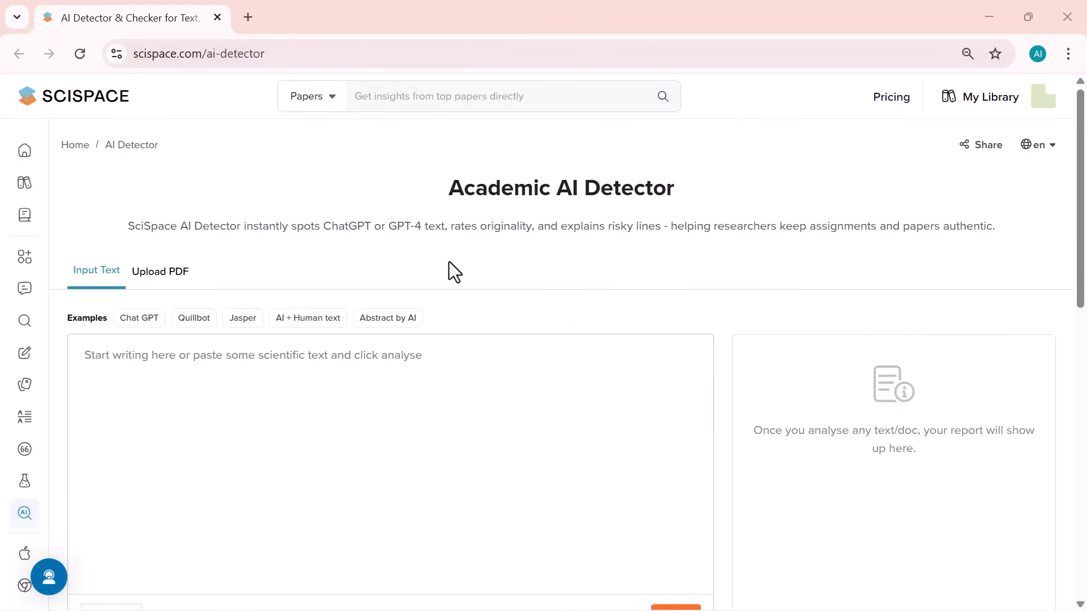
scroll(down, 3)
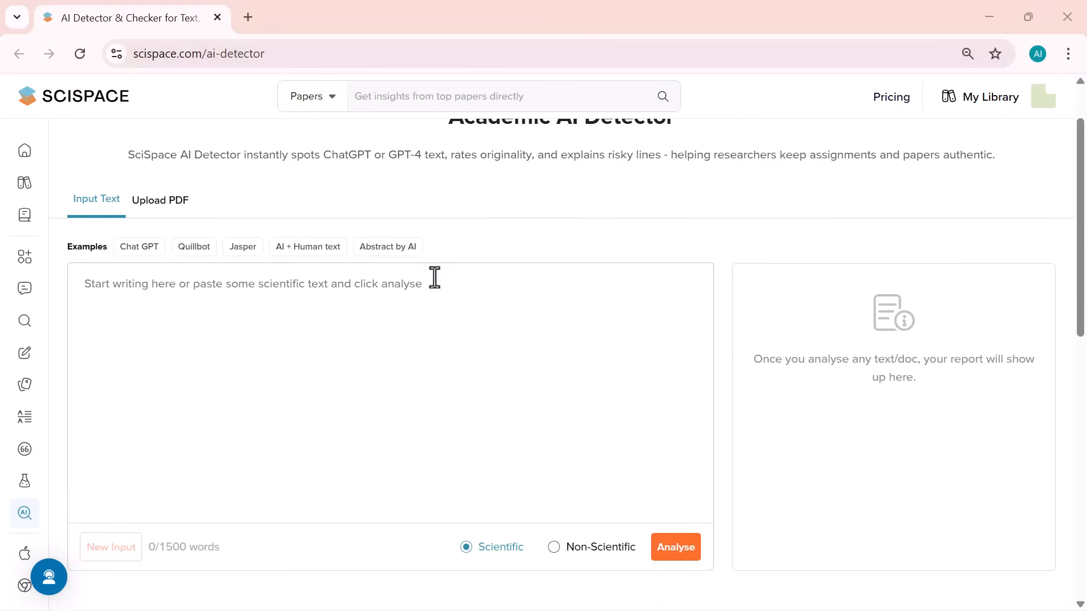
click(139, 246)
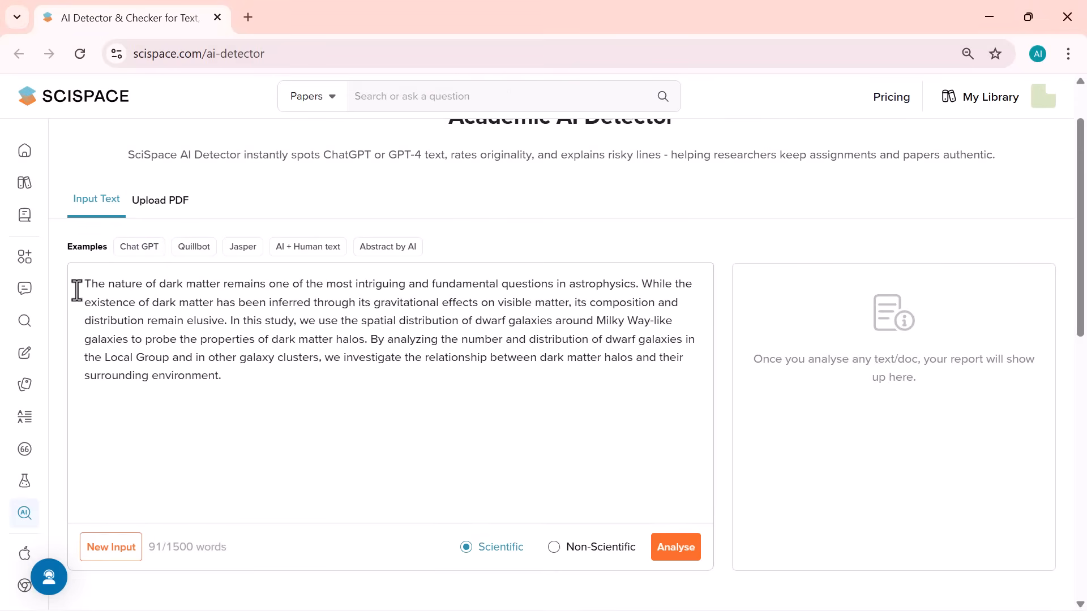
click(111, 547)
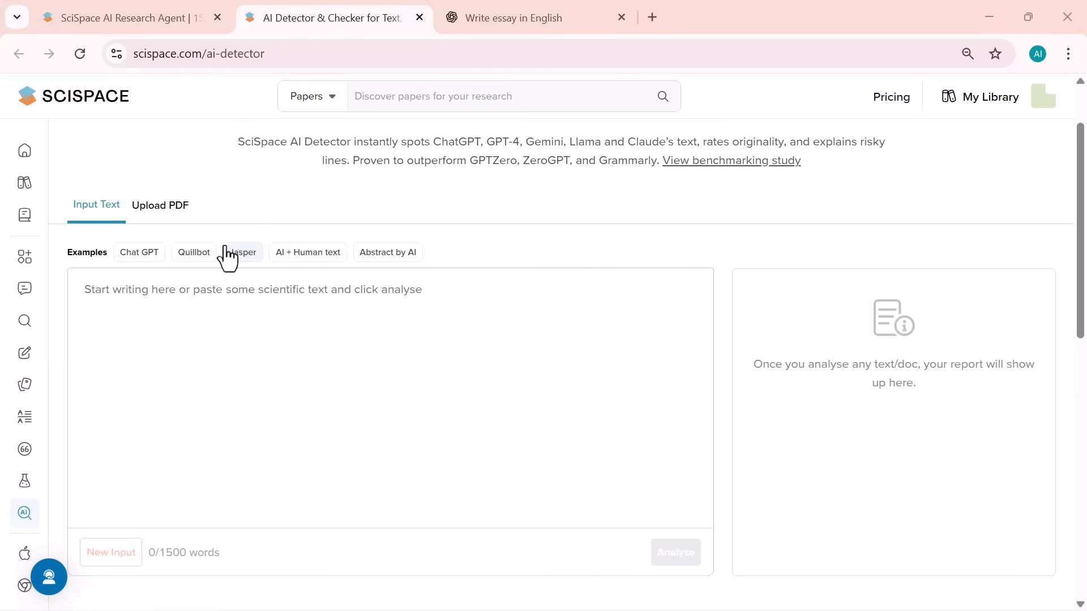
scroll(down, 3)
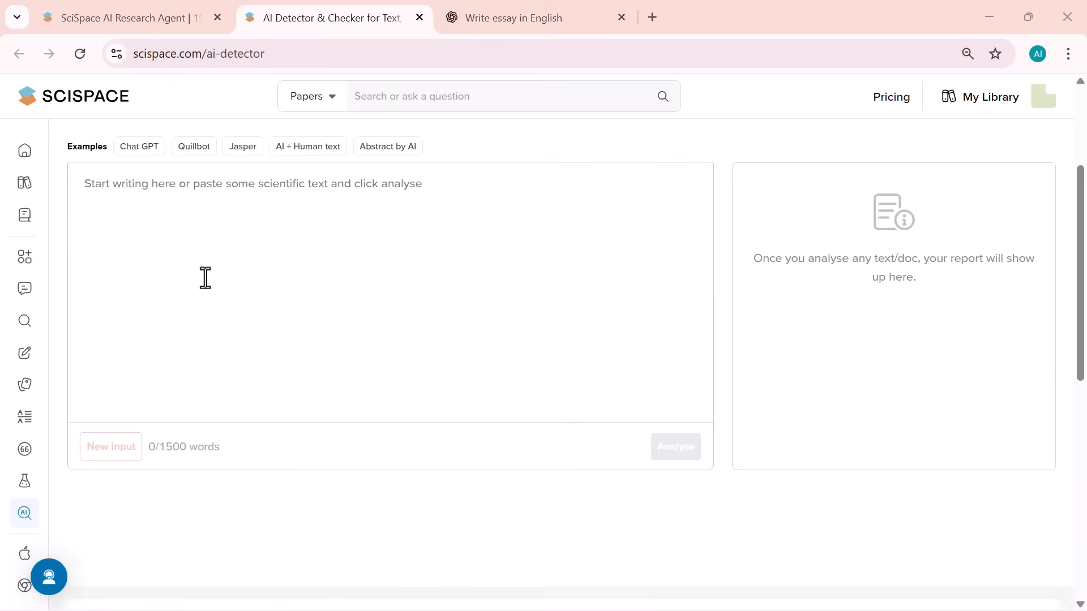
mouse_move(542, 287)
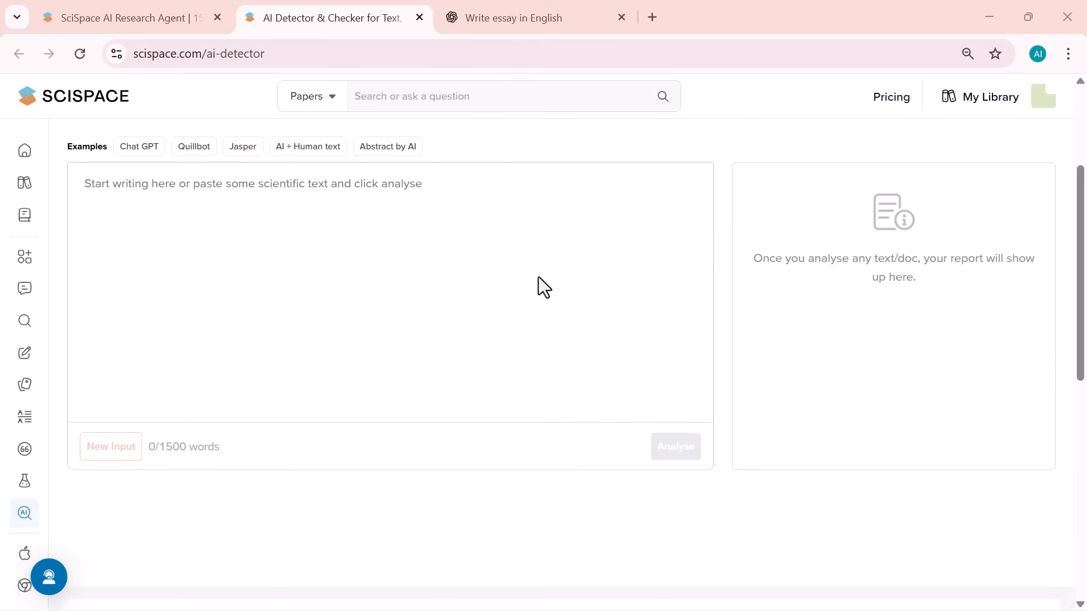
click(515, 17)
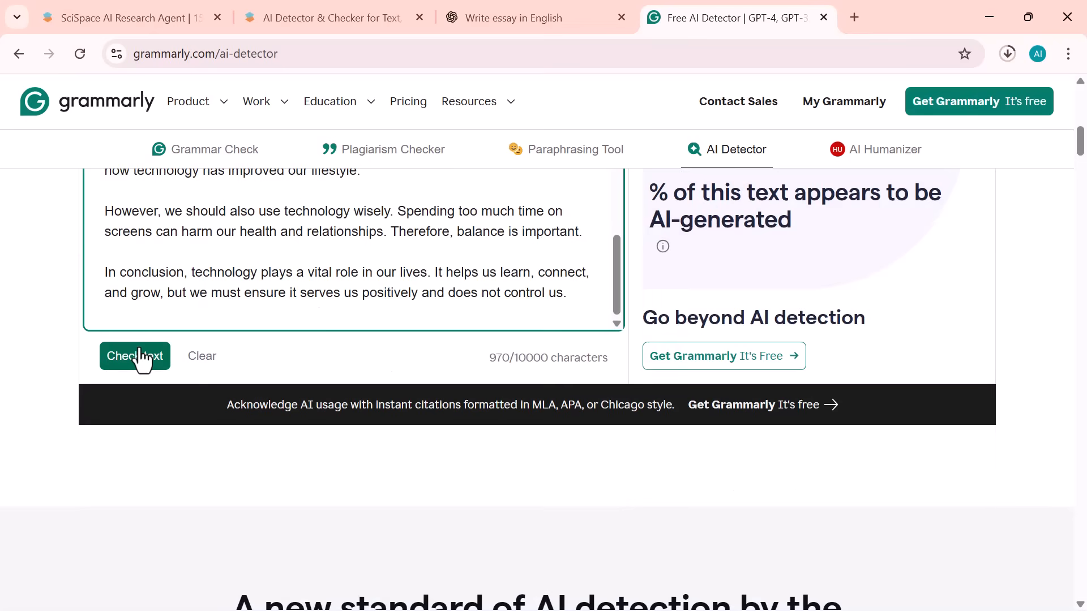
Run Grammarly's check on the pasted essay and read the 79% AI-generated result
click(135, 355)
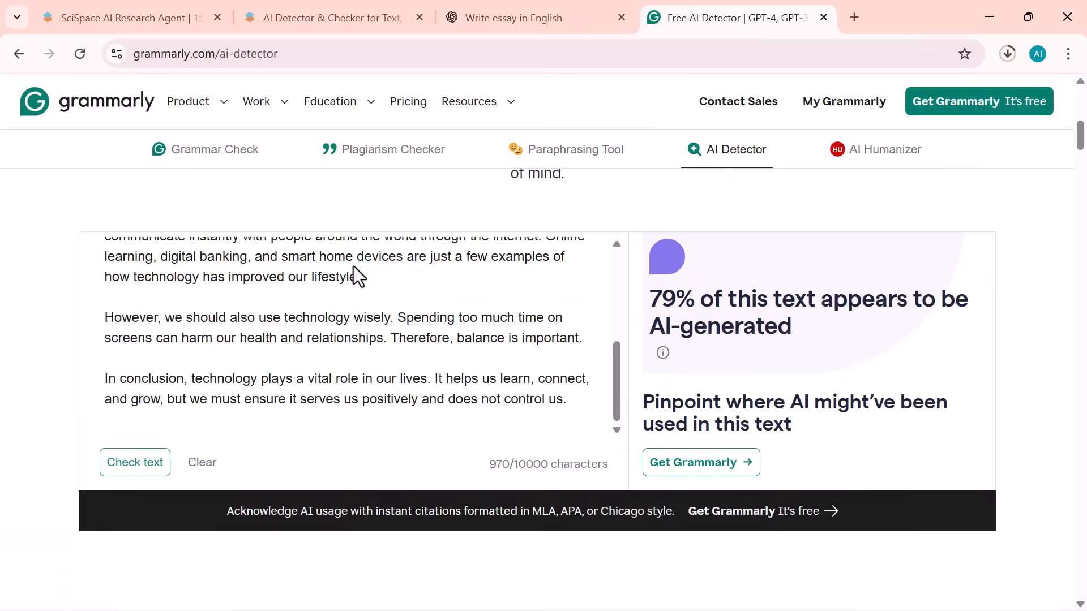
mouse_move(676, 326)
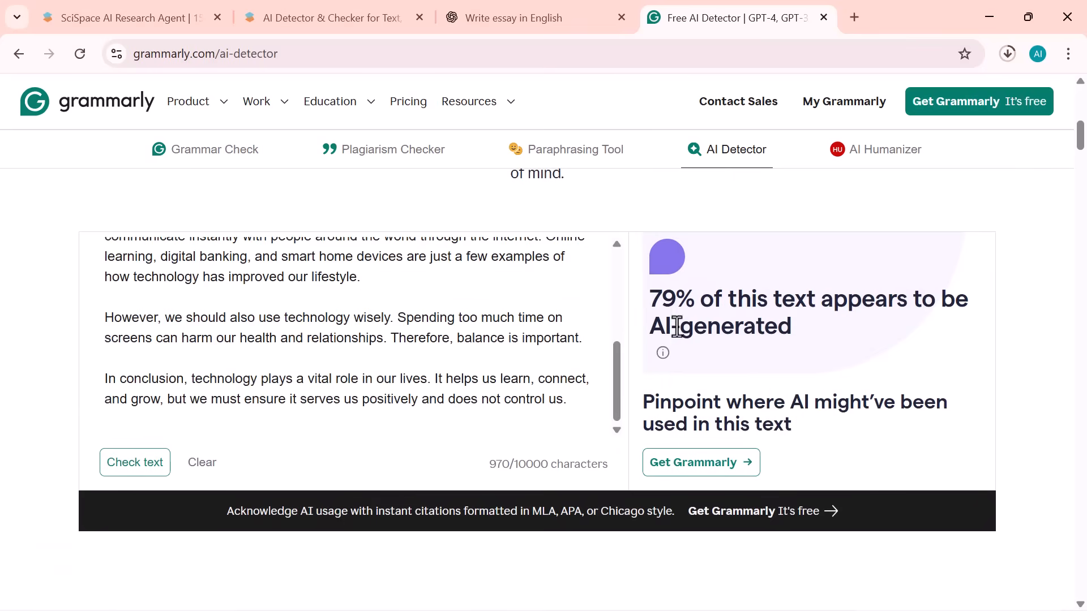
scroll(down, 3)
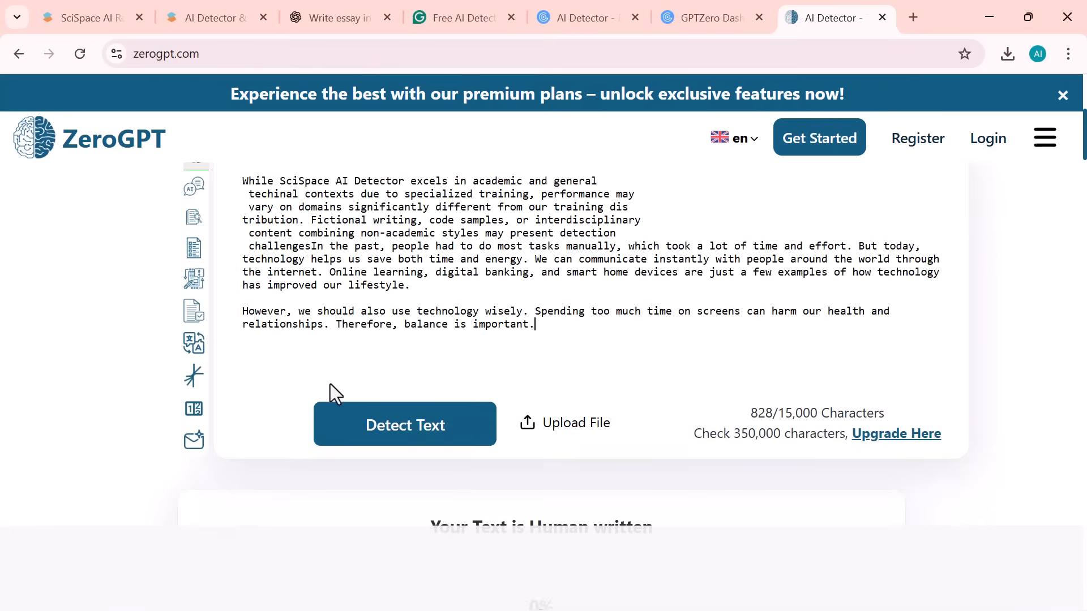
Run ZeroGPT's Detect Text, read the 45.29% AI gauge, and return to the SciSpace detector
click(405, 425)
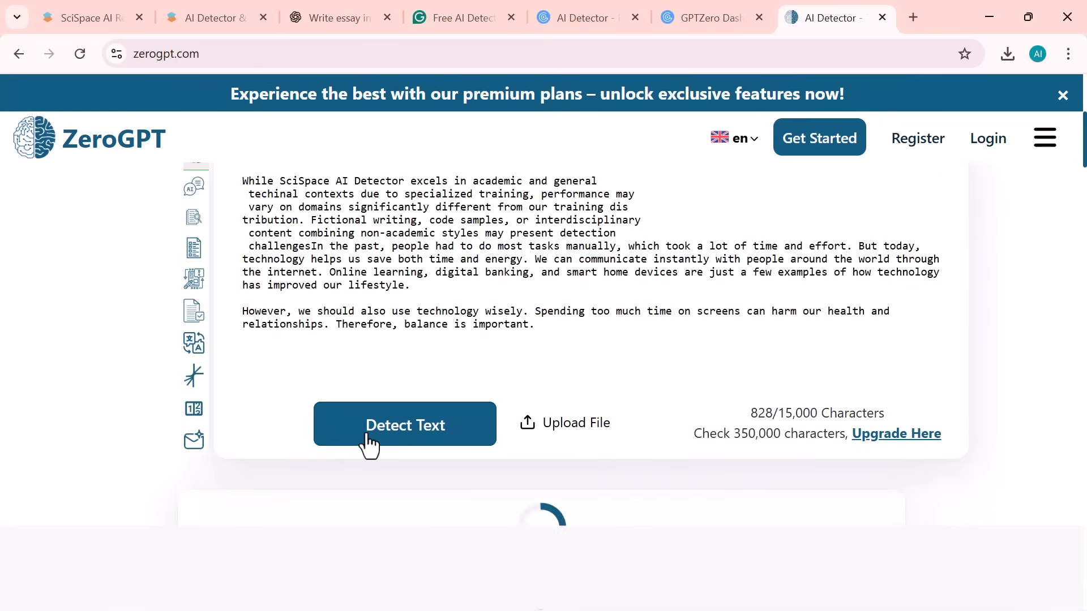
click(405, 424)
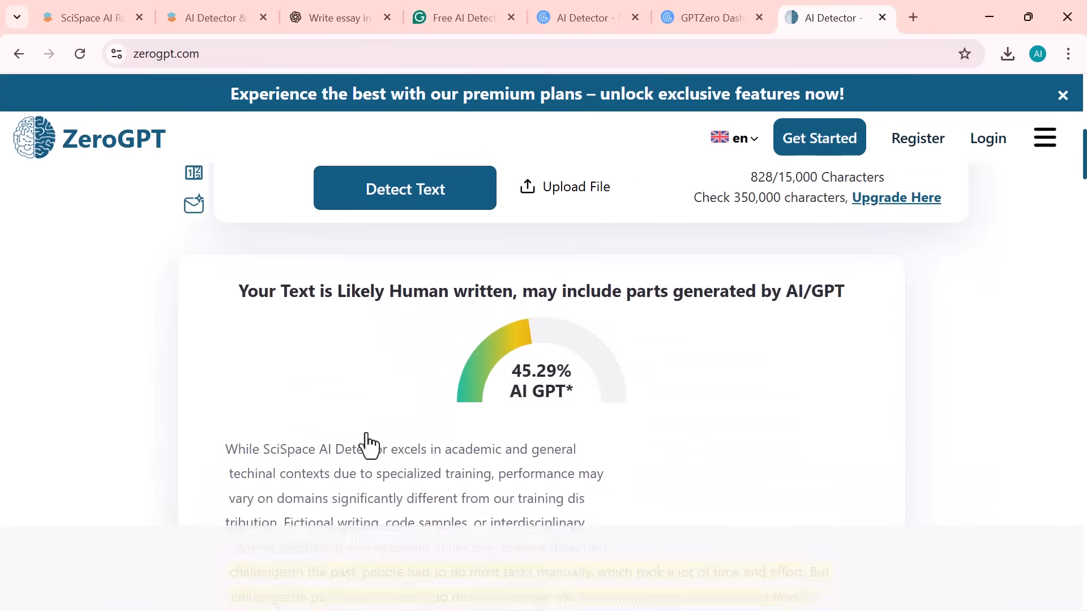
scroll(down, 3)
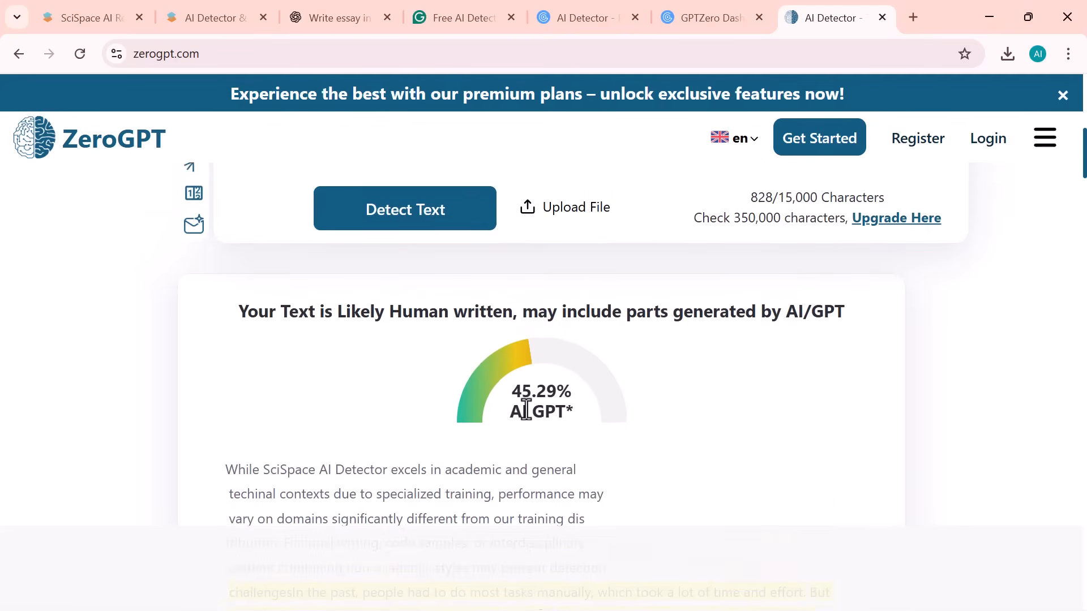
mouse_move(318, 215)
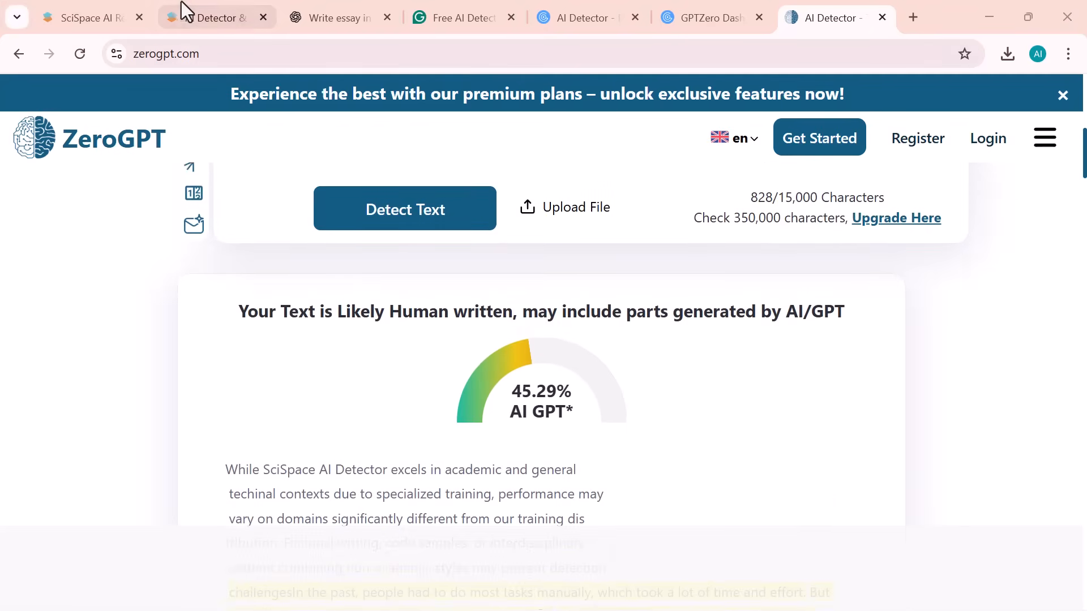
click(208, 17)
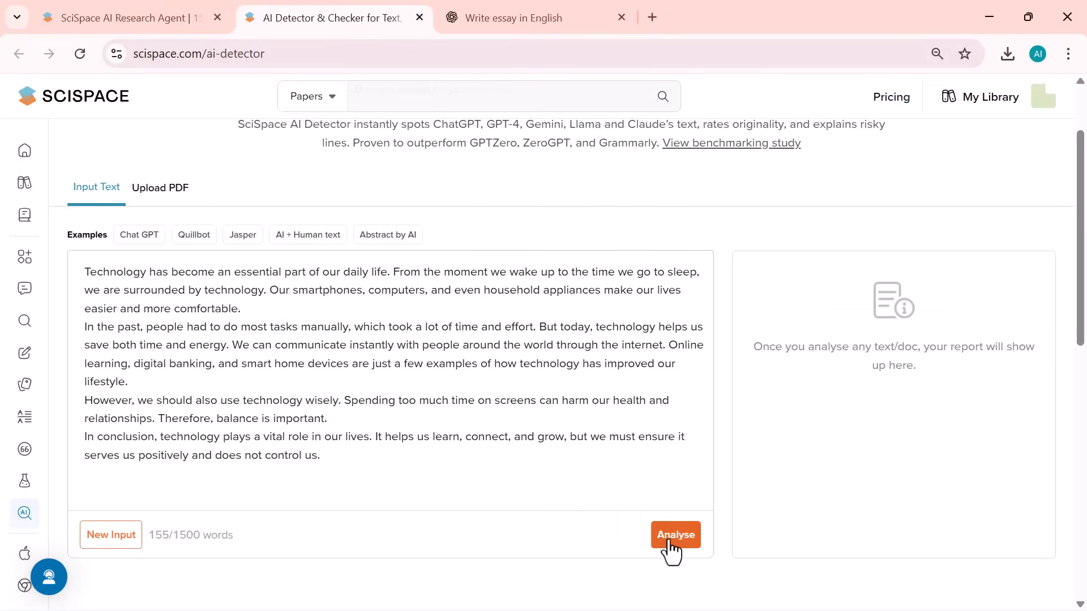
Analyse the essay and read the 100% Mostly AI report with nine highlighted sentences and My Scans
click(675, 534)
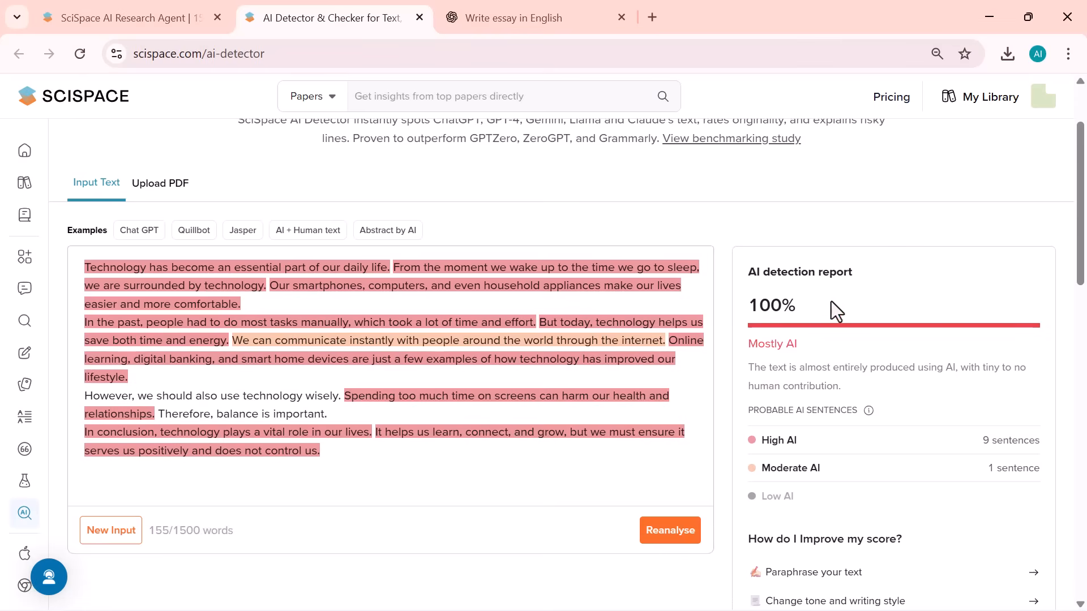
scroll(down, 3)
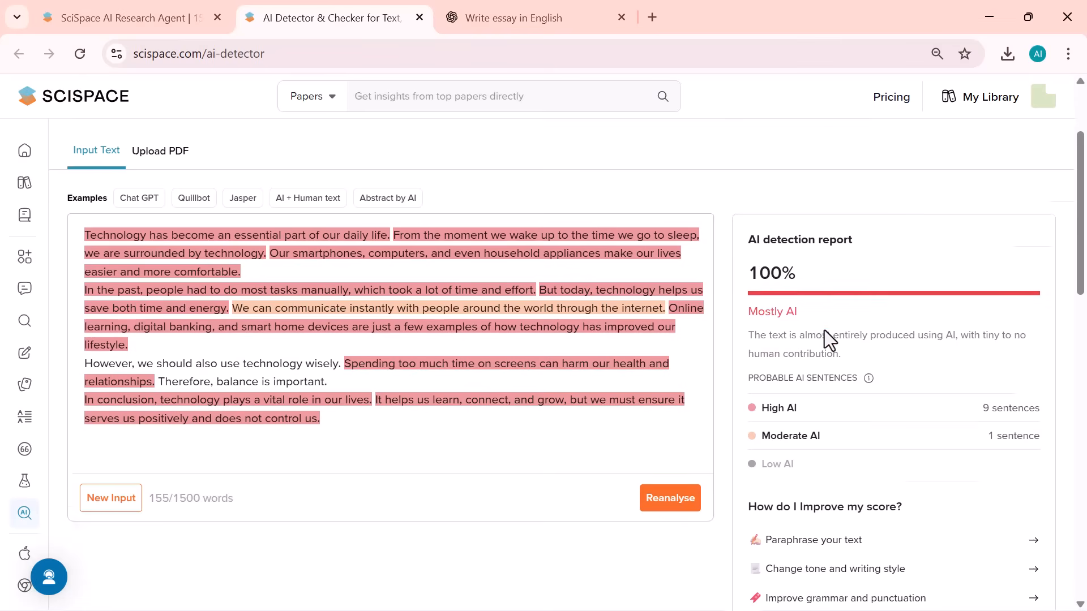
scroll(down, 3)
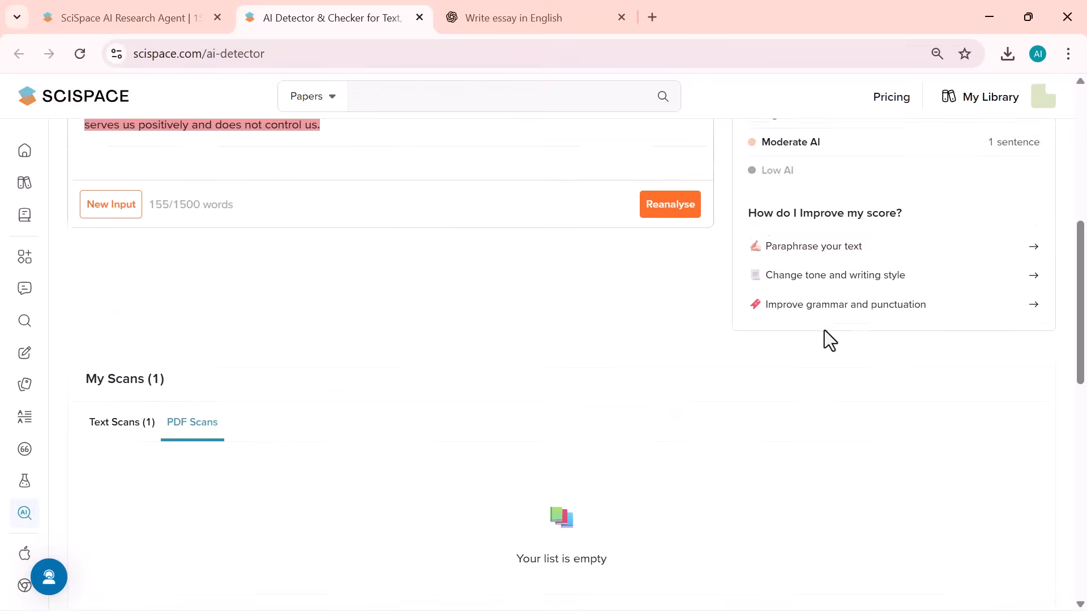
scroll(down, 3)
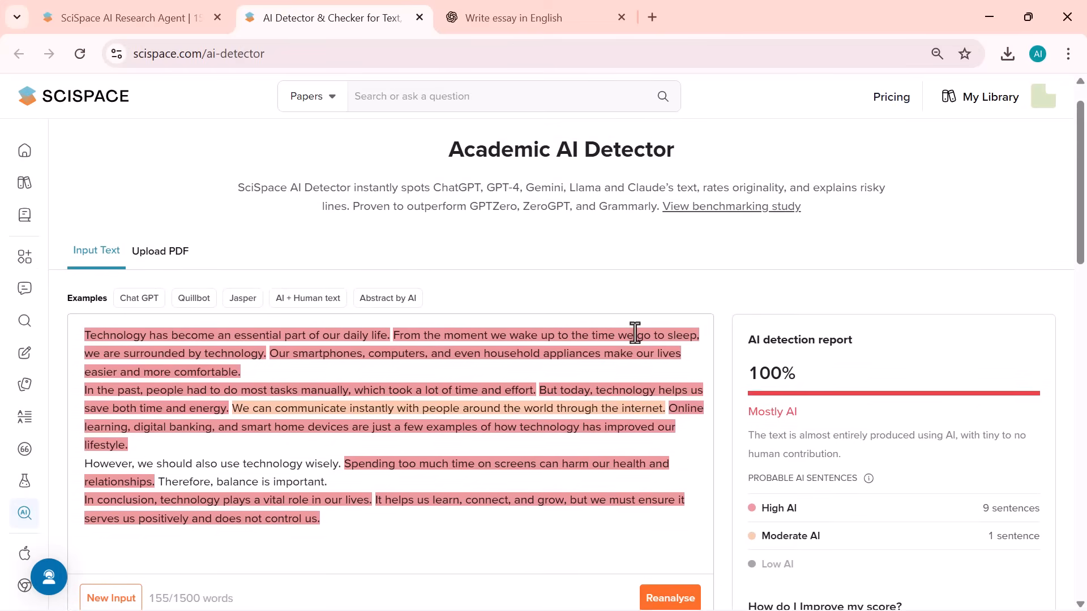
scroll(down, 3)
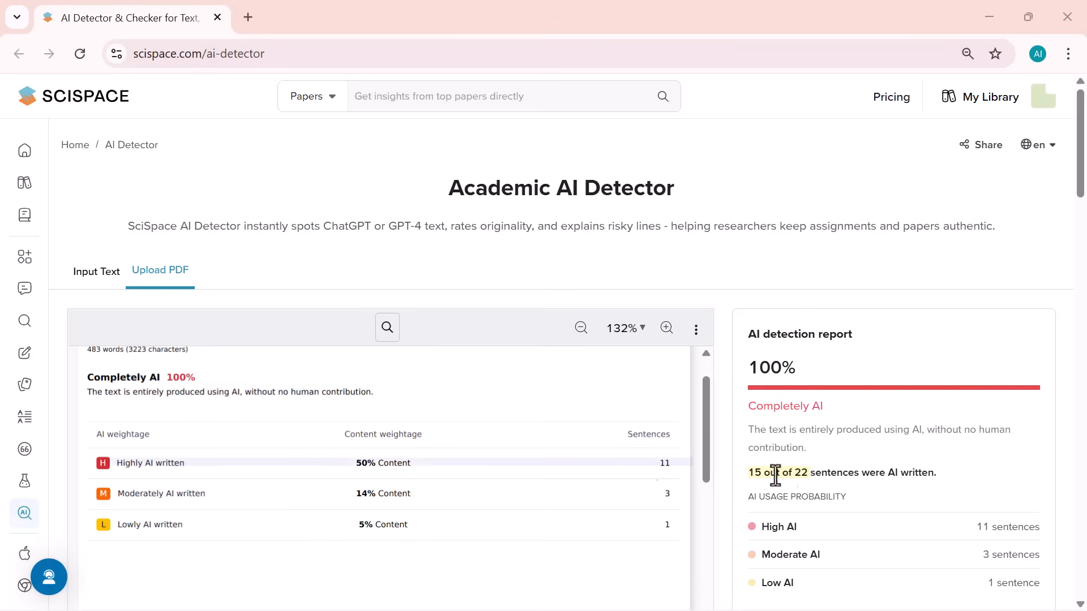
Read the DIGITAL MARKETING PDF report full screen, scrolling pages 1 to 3 of highlighted AI sentences
scroll(down, 3)
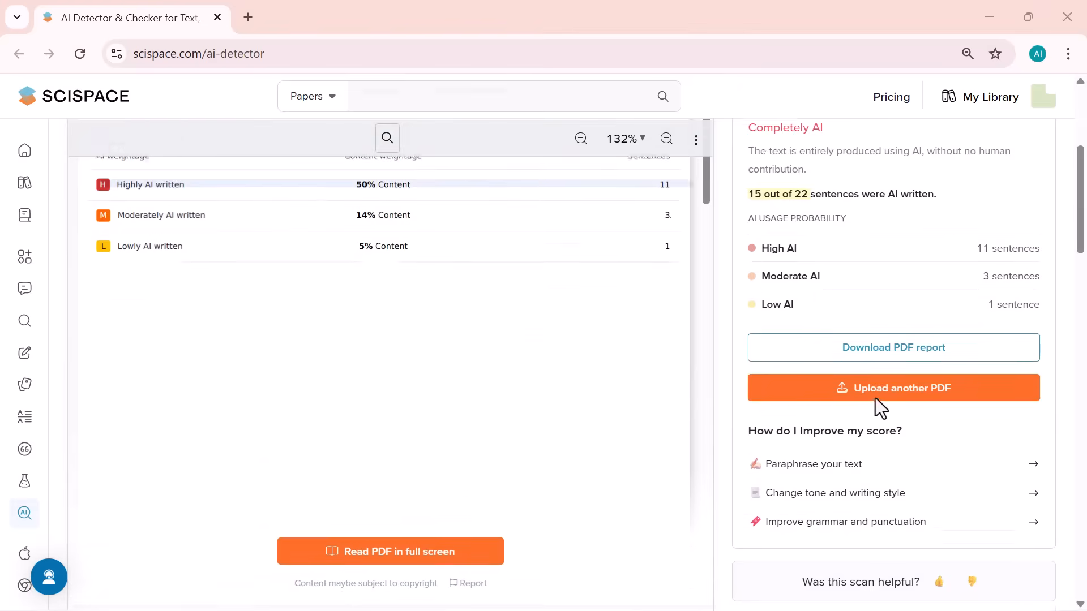
click(390, 551)
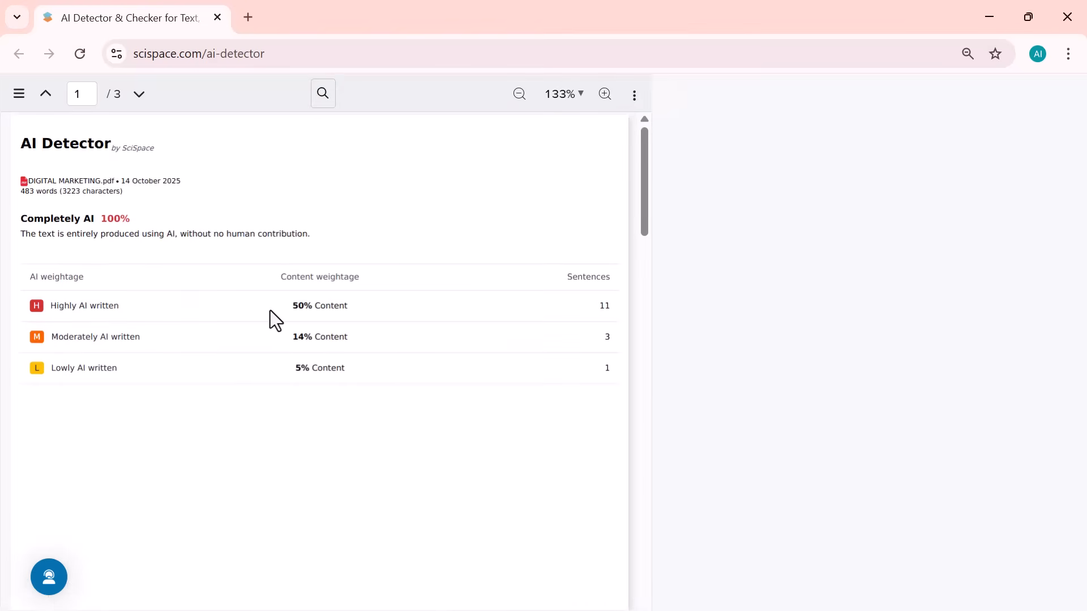
scroll(down, 3)
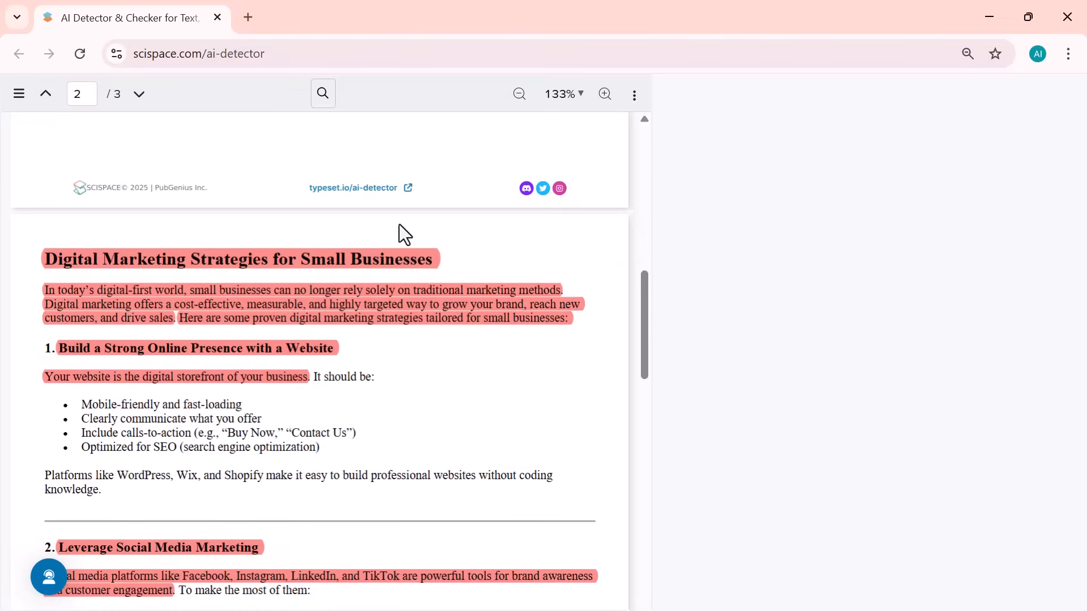
scroll(down, 3)
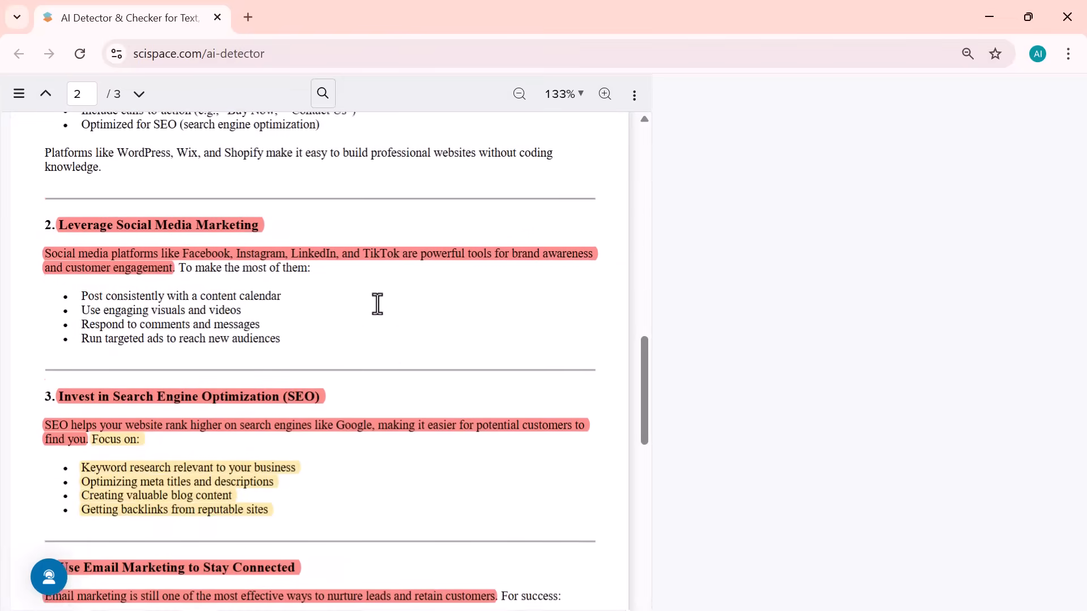
scroll(down, 3)
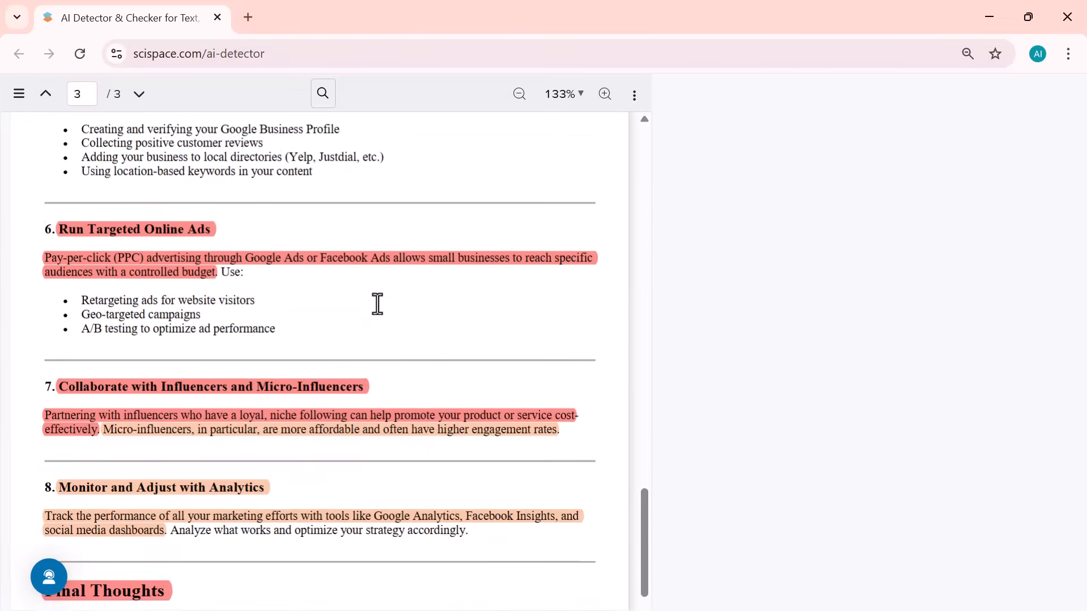
scroll(up, 3)
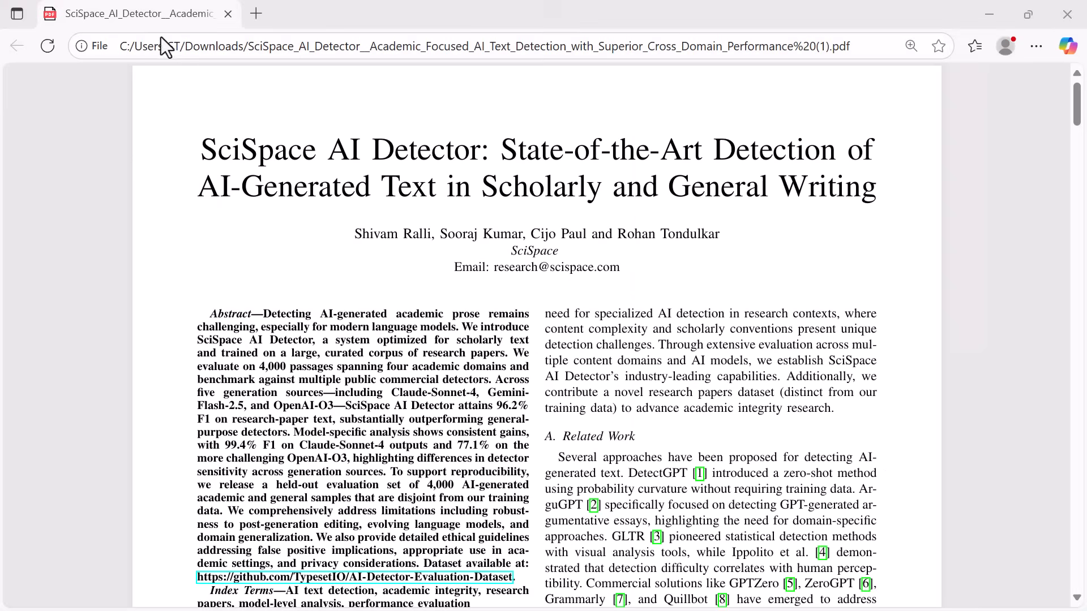
mouse_move(569, 168)
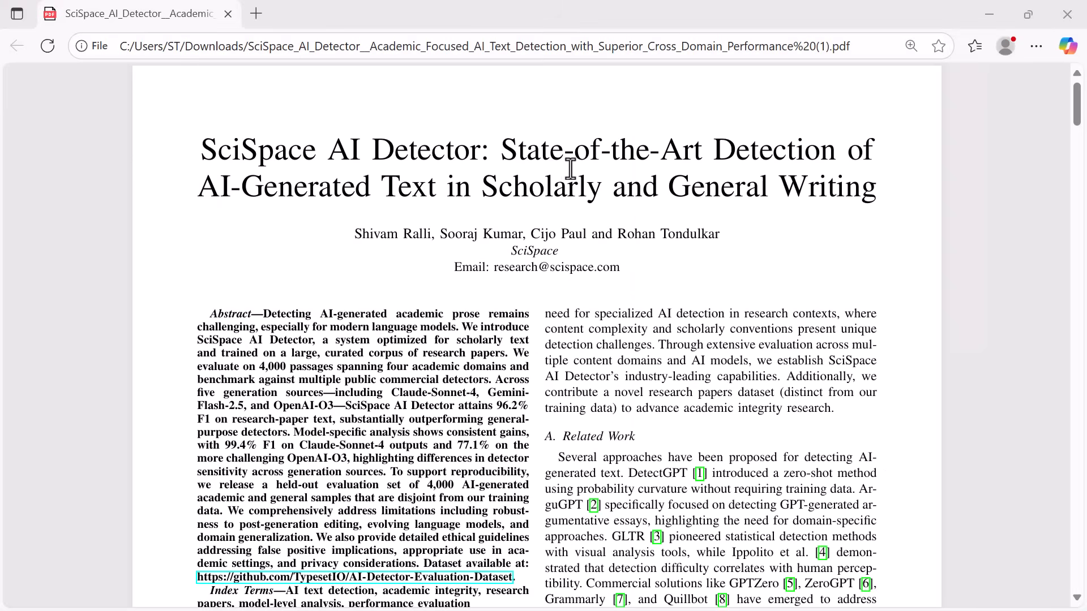
mouse_move(541, 251)
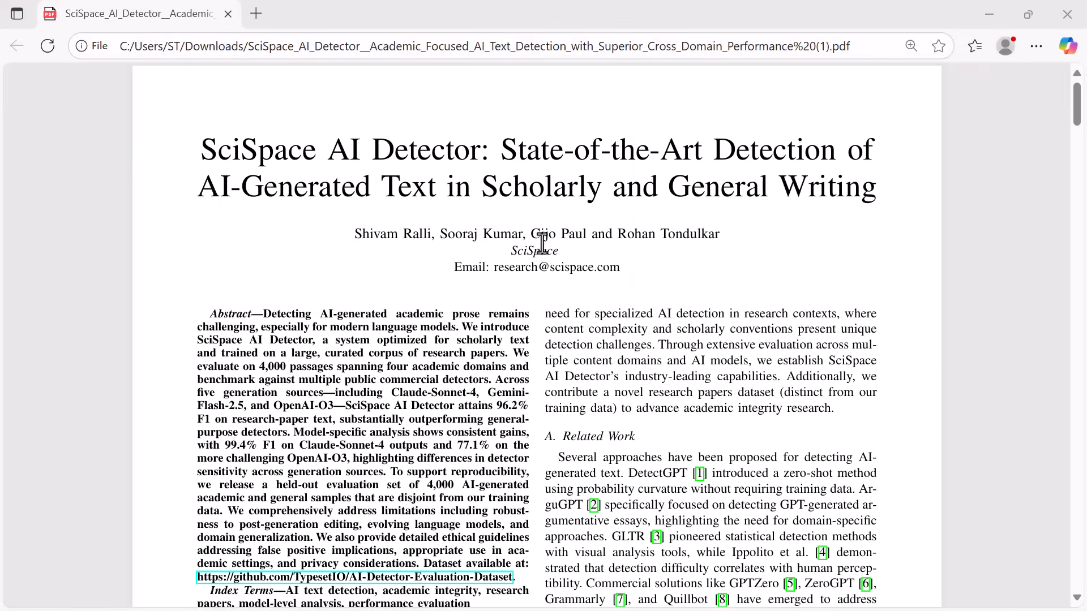
Scroll and pan through the benchmark paper's detector ranking tables in Edge
scroll(down, 3)
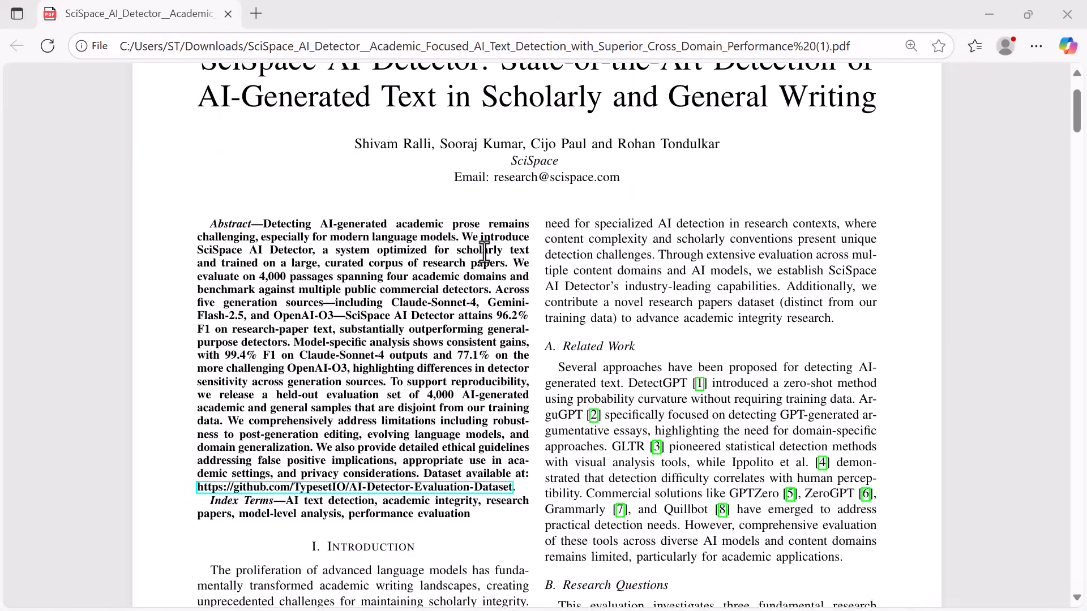
scroll(down, 3)
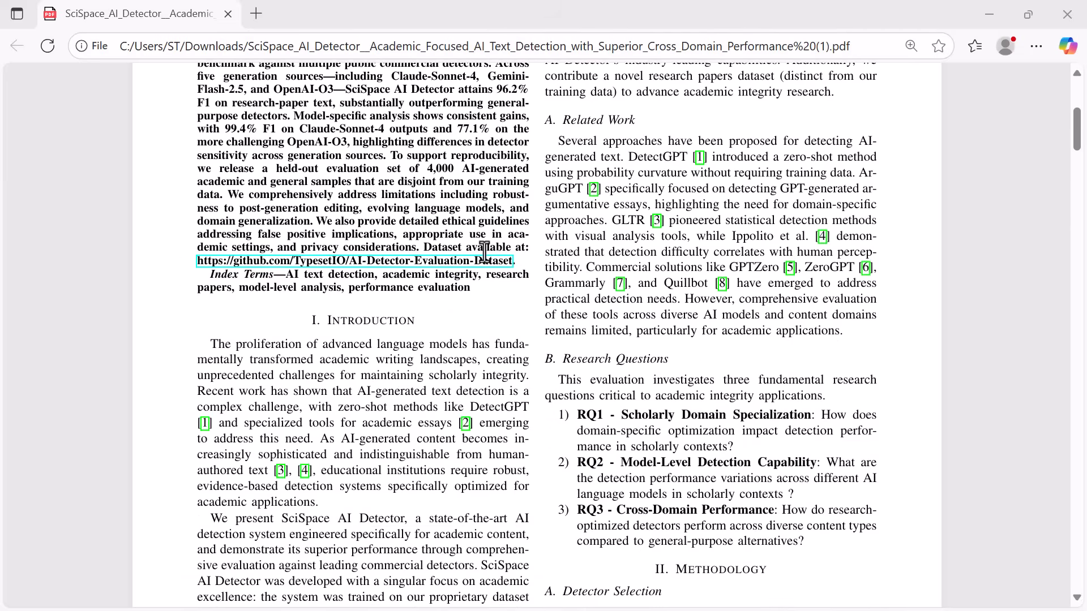
mouse_move(305, 270)
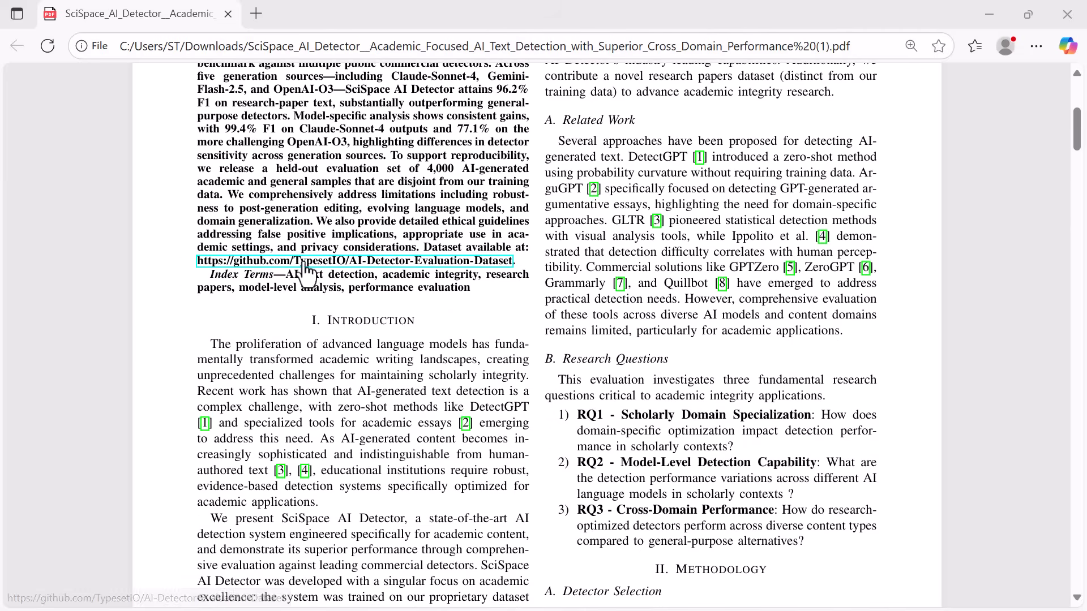
mouse_move(589, 262)
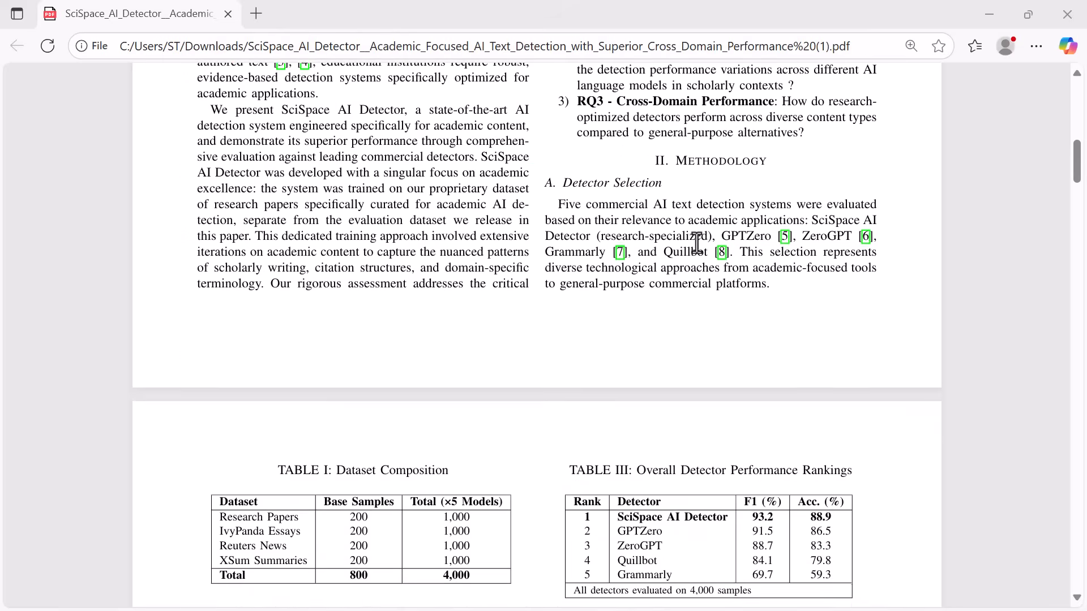
scroll(down, 3)
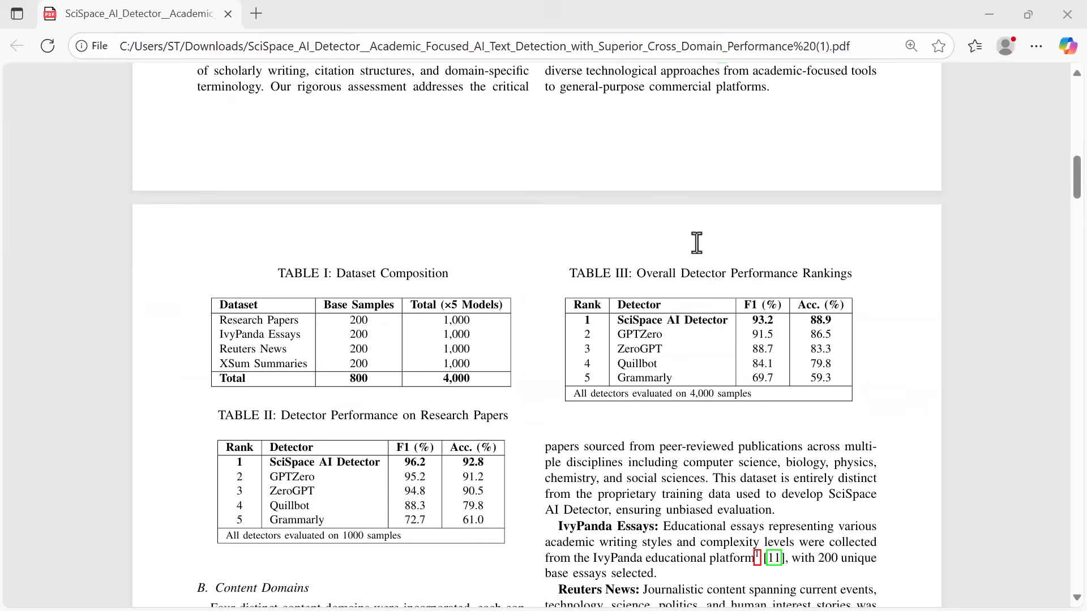
scroll(down, 3)
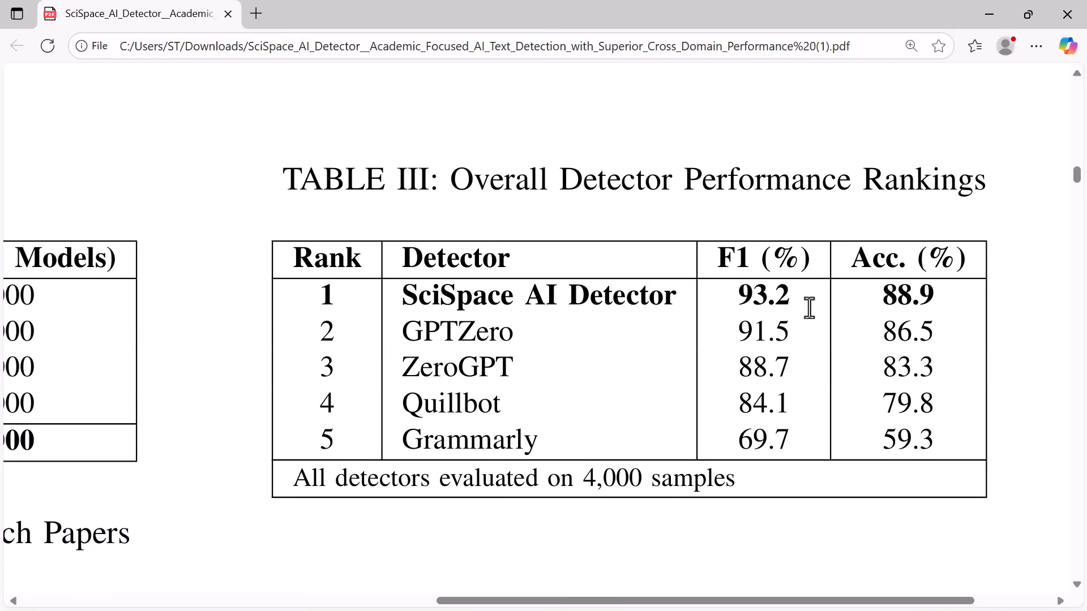
mouse_move(649, 389)
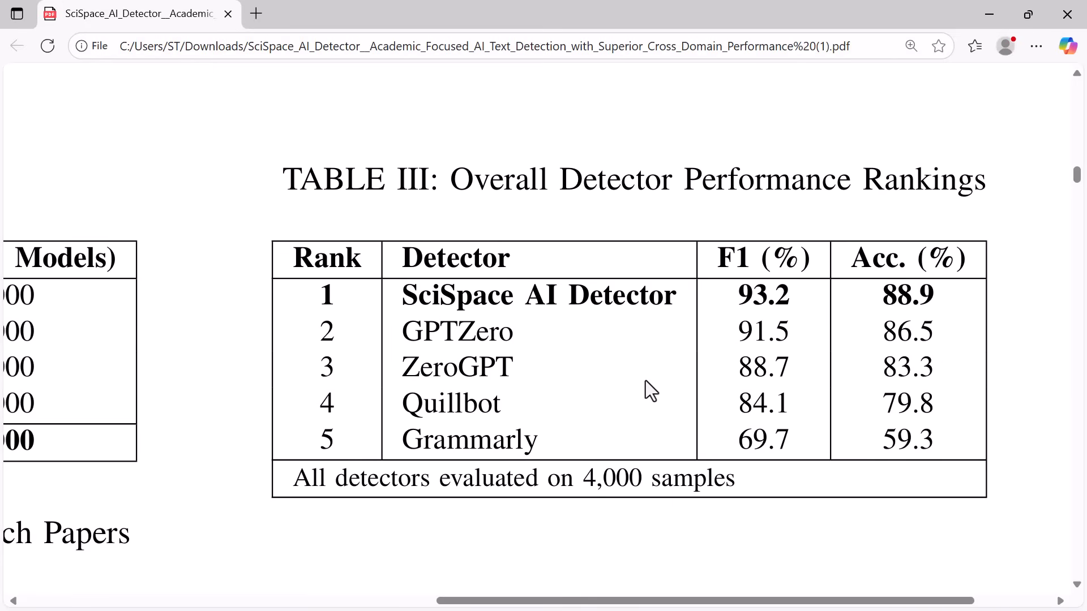
scroll(right, 3)
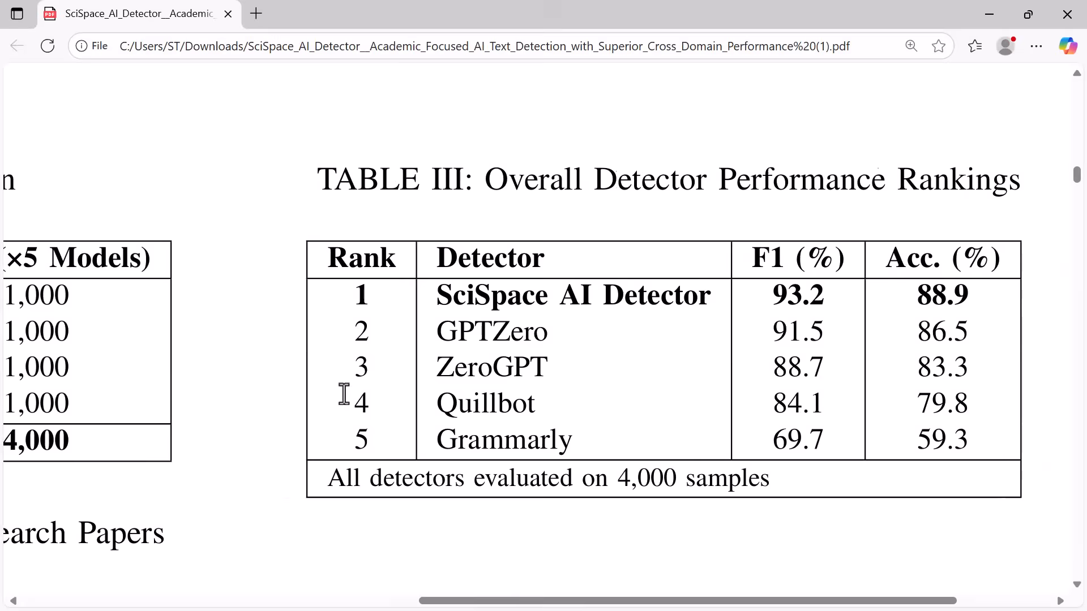
scroll(left, 3)
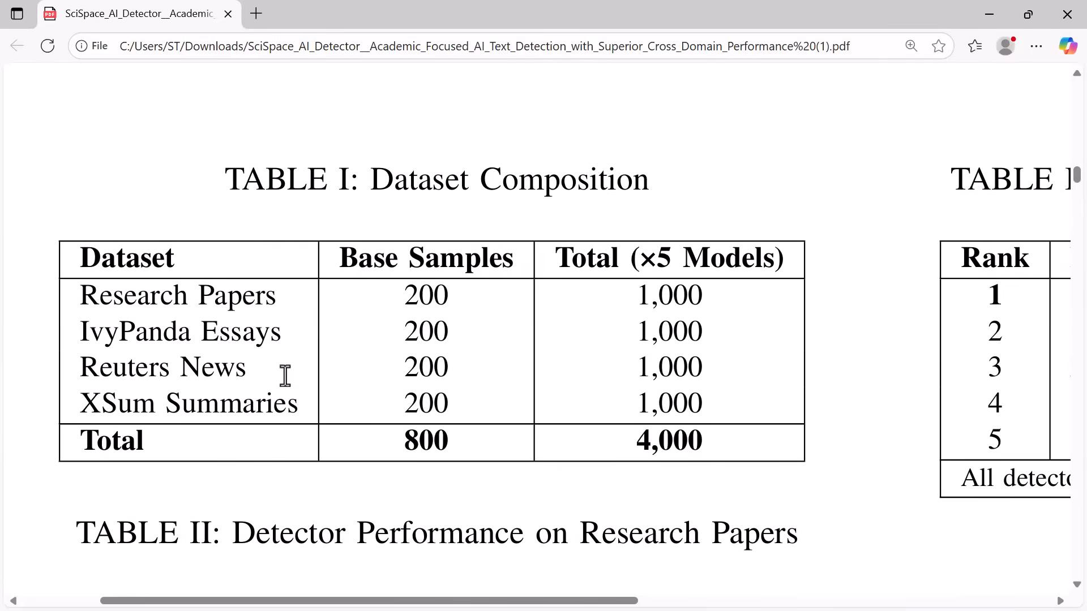
mouse_move(577, 351)
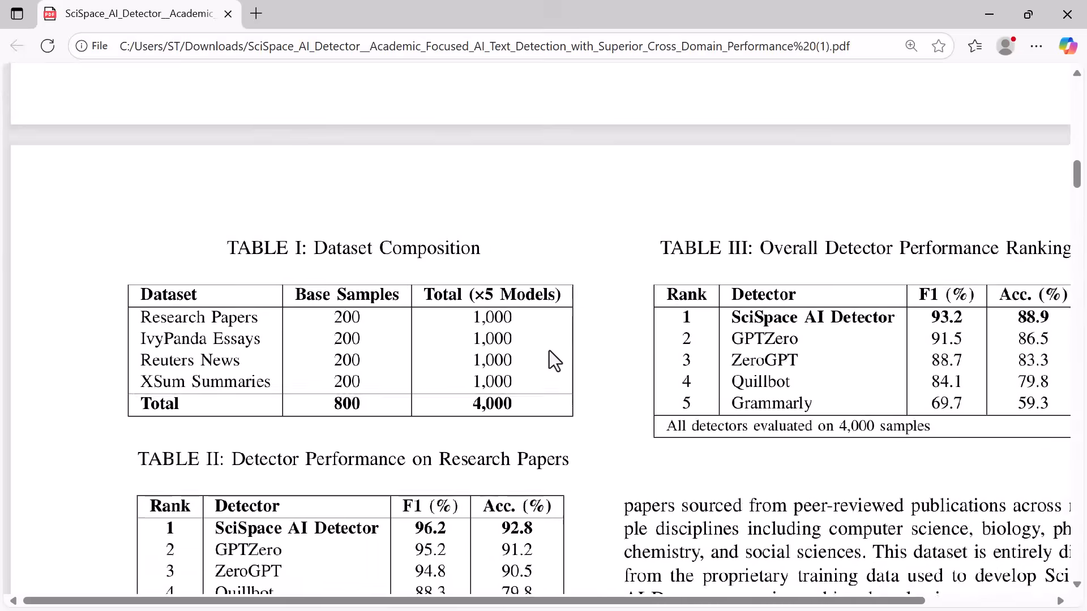
scroll(down, 3)
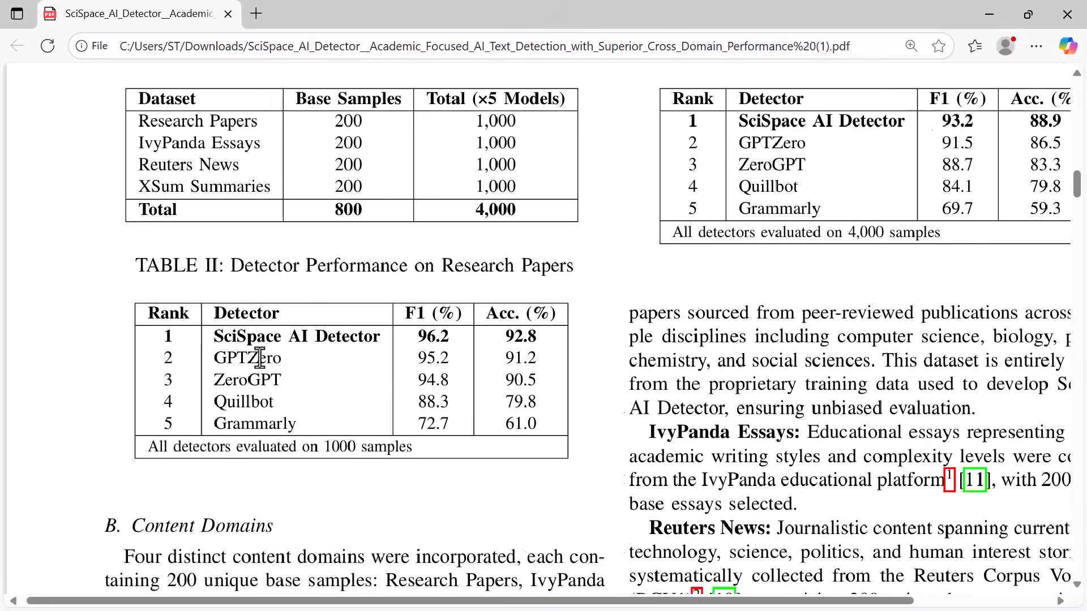
Review the remaining tables and Fig. 1 performance chart, then switch to the SciSpace AI Detector window
scroll(down, 3)
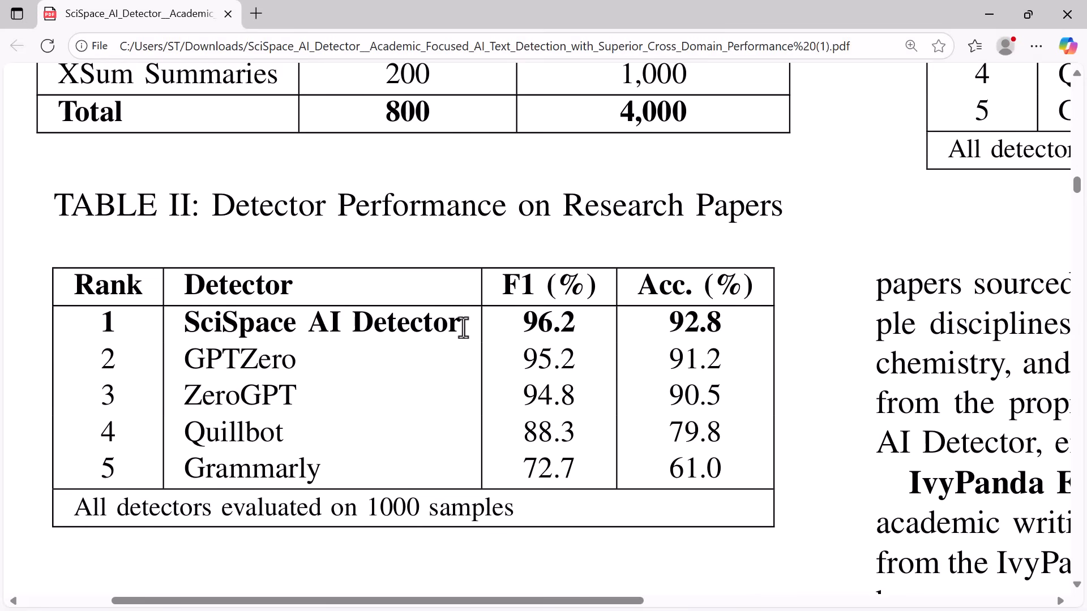
scroll(down, 3)
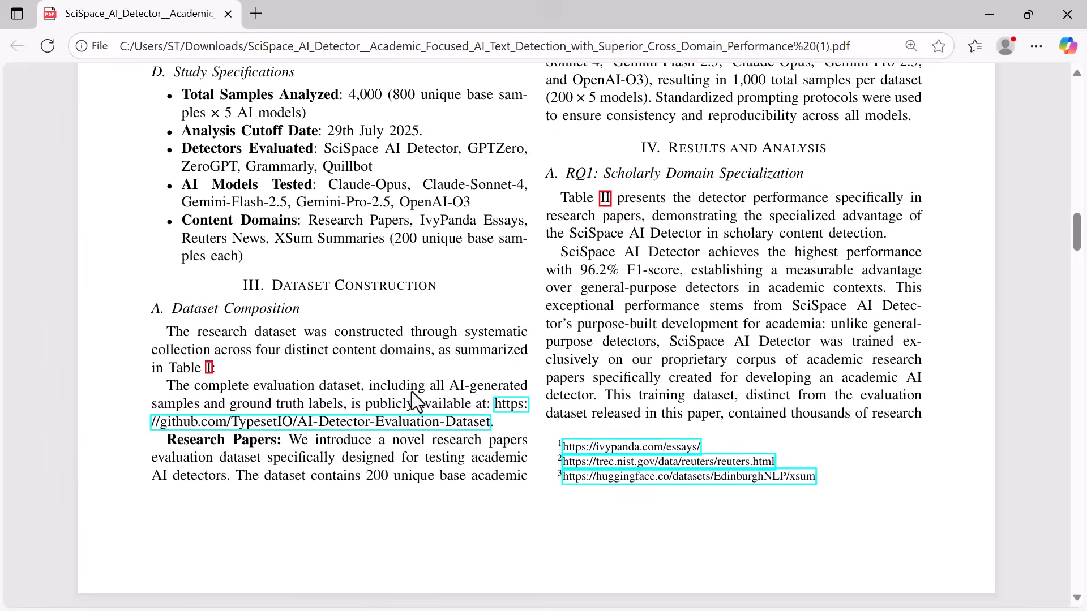
scroll(down, 3)
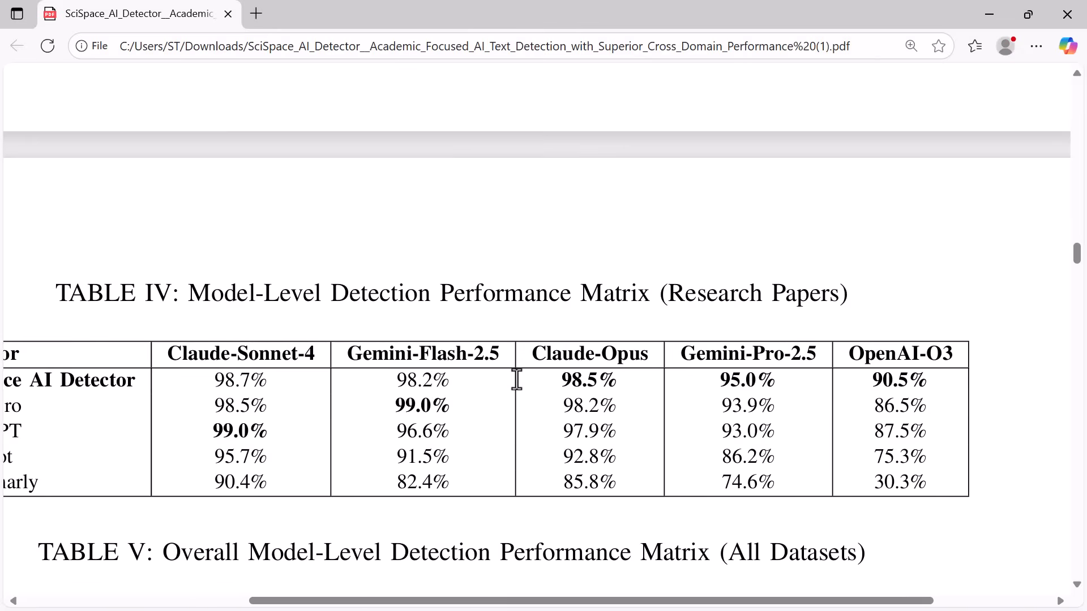
scroll(down, 3)
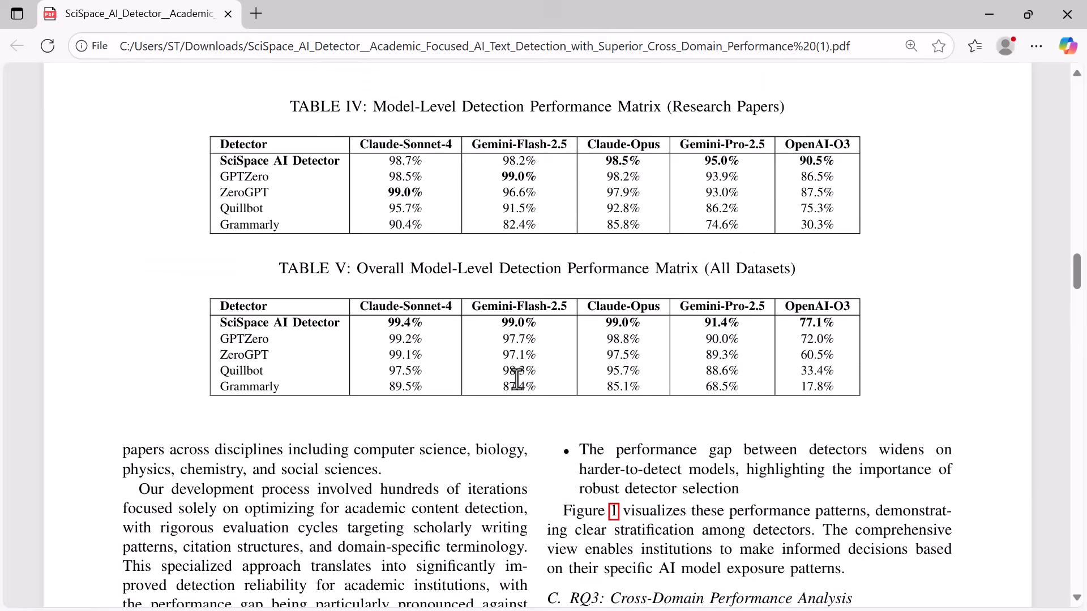
scroll(down, 3)
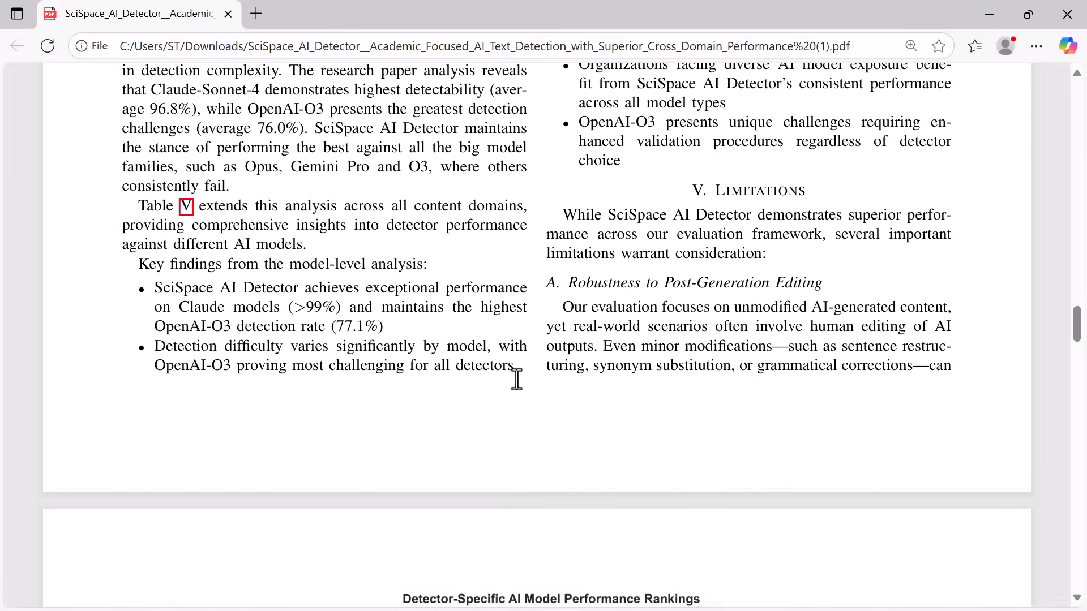
scroll(down, 3)
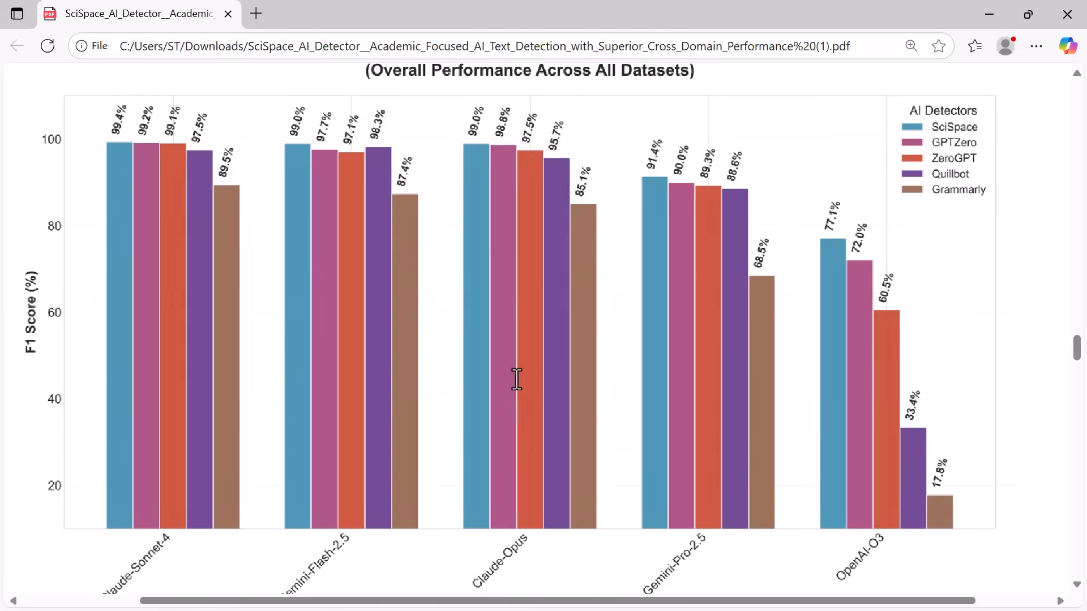
scroll(down, 3)
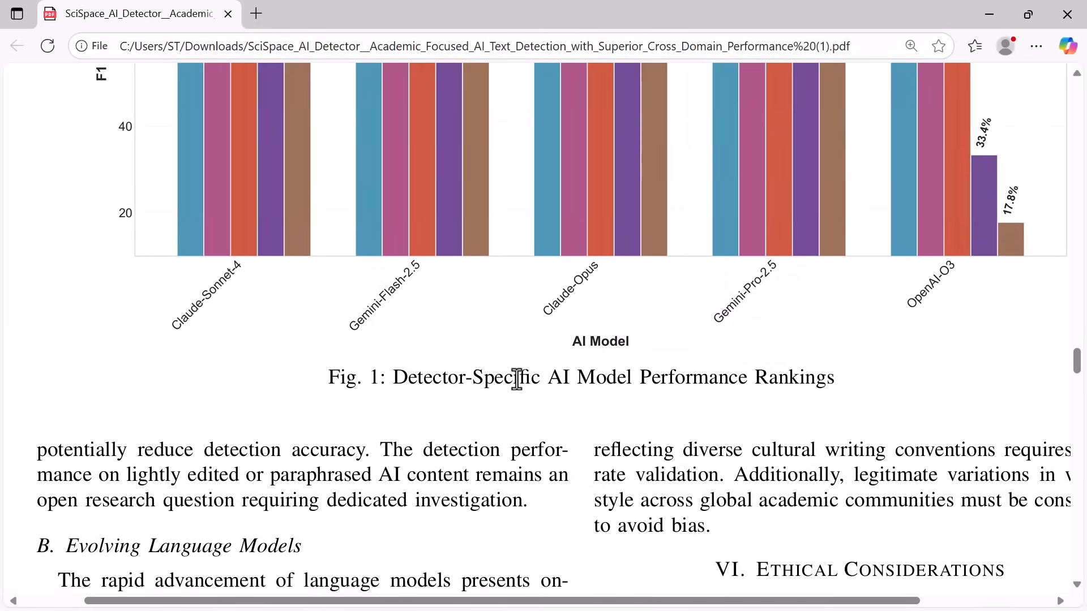
click(132, 13)
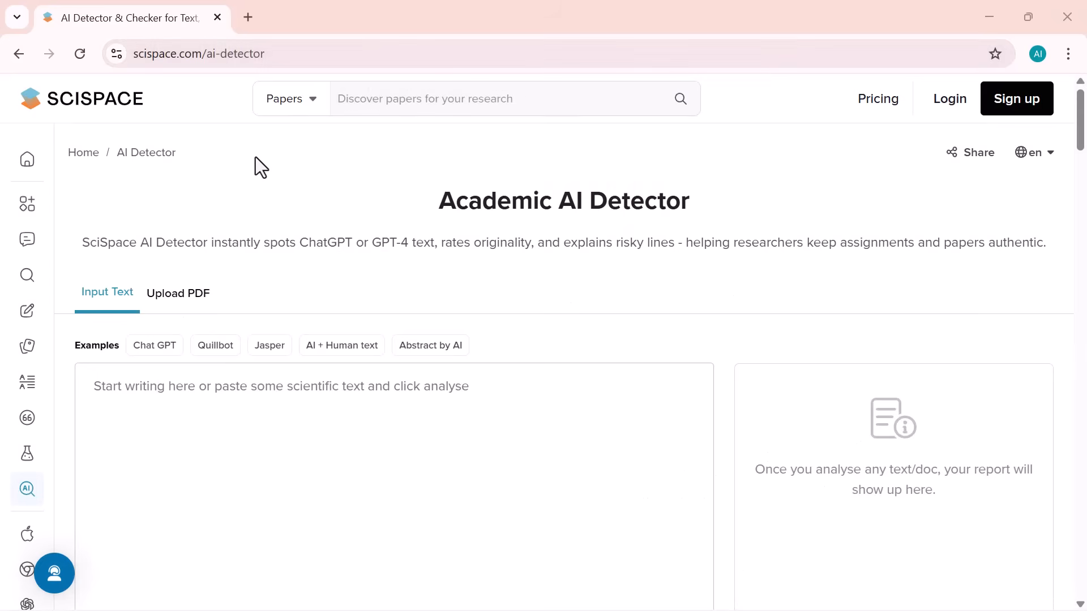
scroll(down, 3)
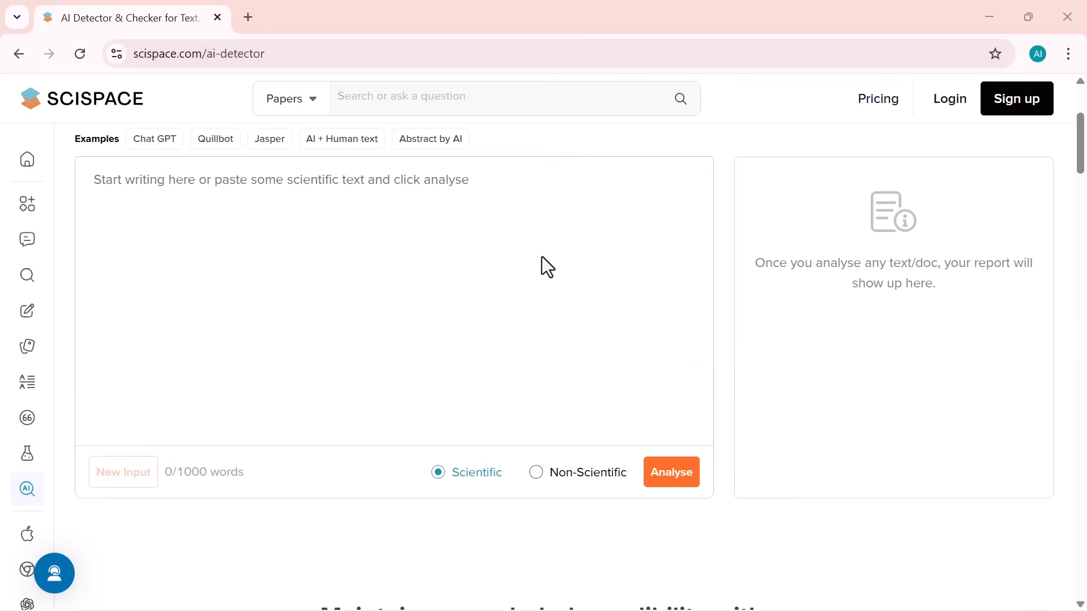
scroll(down, 3)
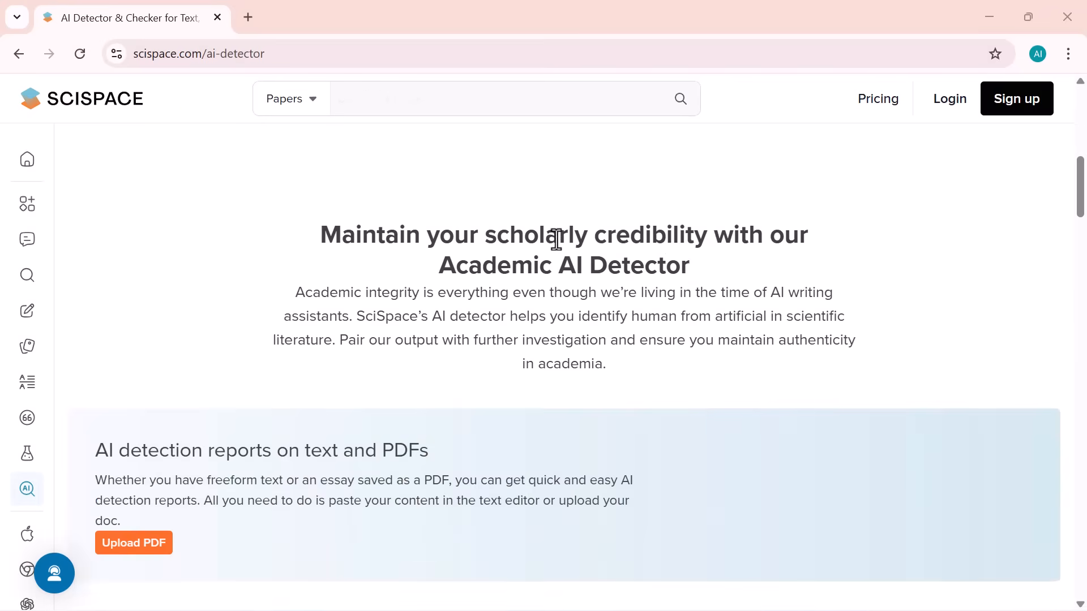
scroll(down, 3)
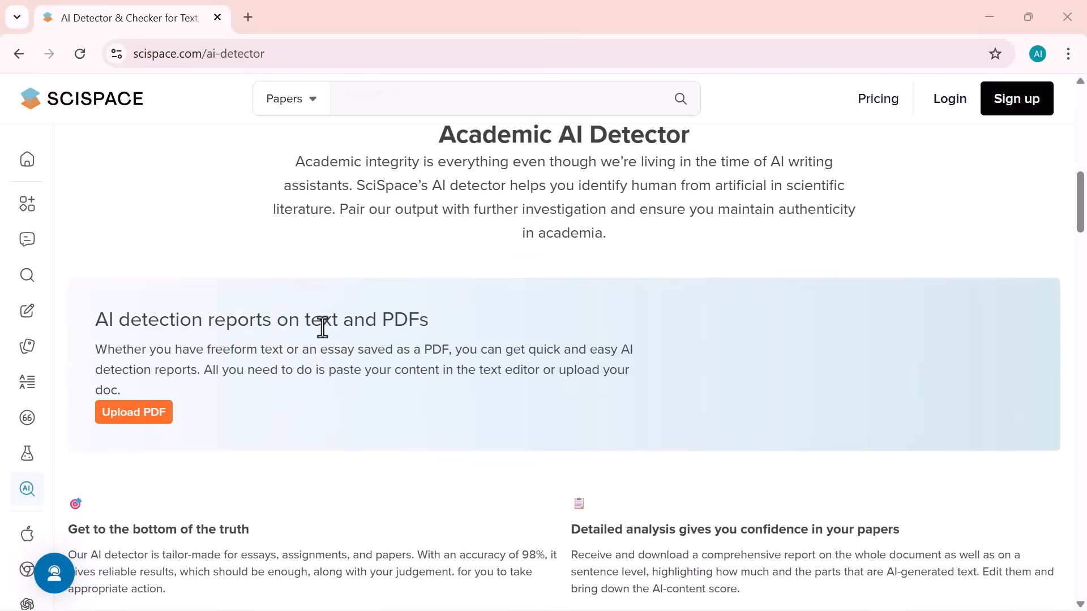
scroll(down, 3)
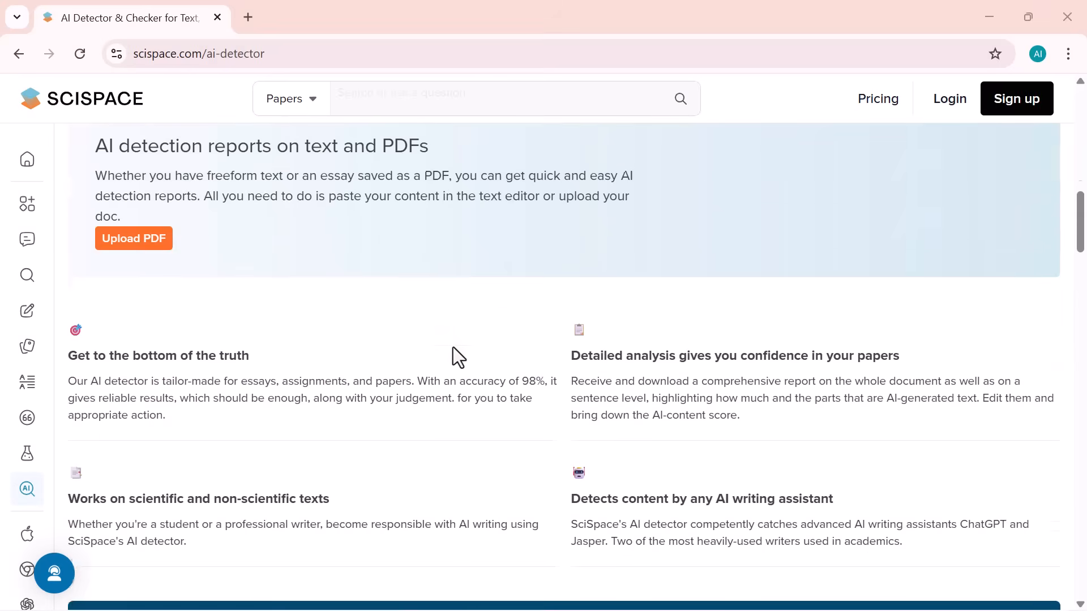
scroll(down, 3)
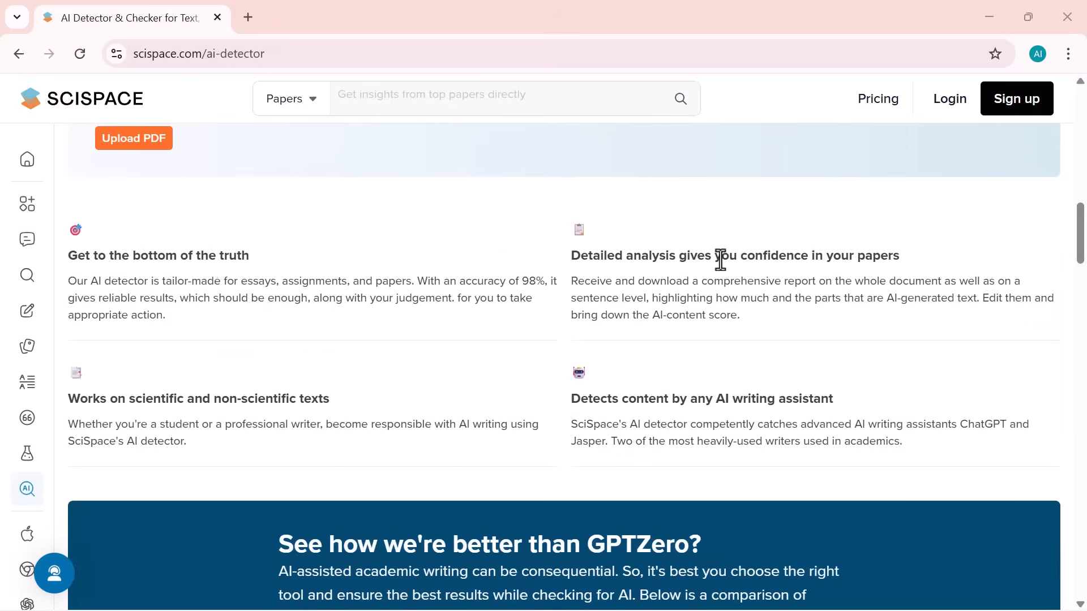
scroll(down, 3)
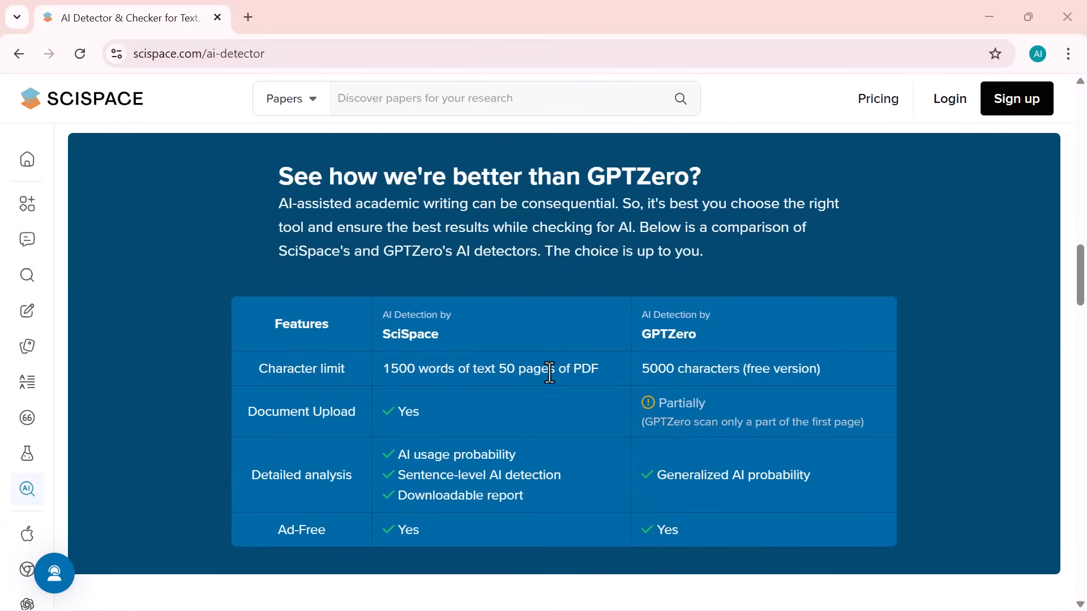
scroll(down, 3)
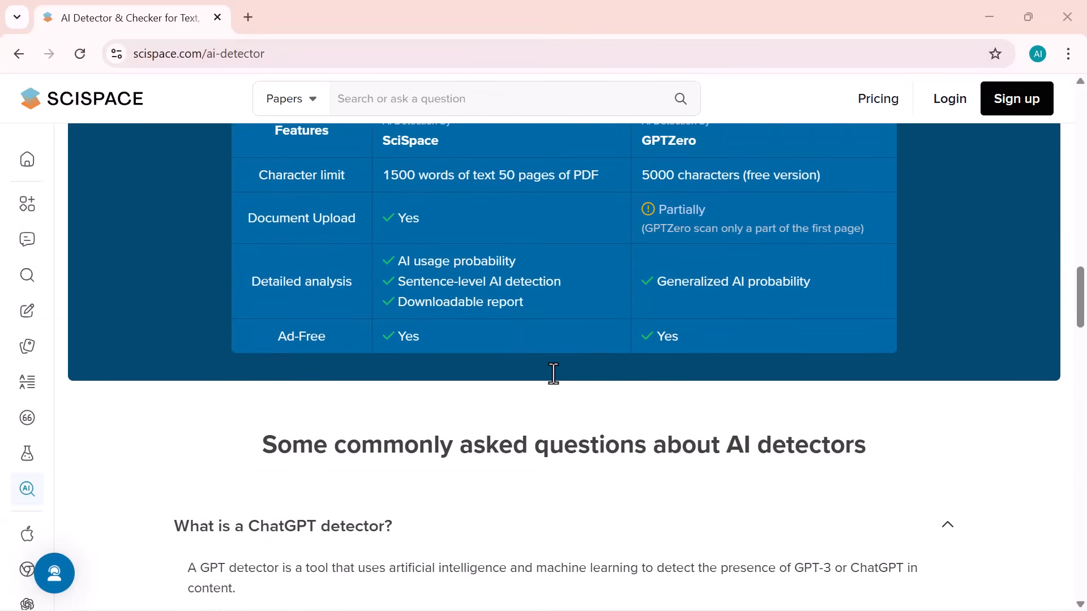
scroll(down, 3)
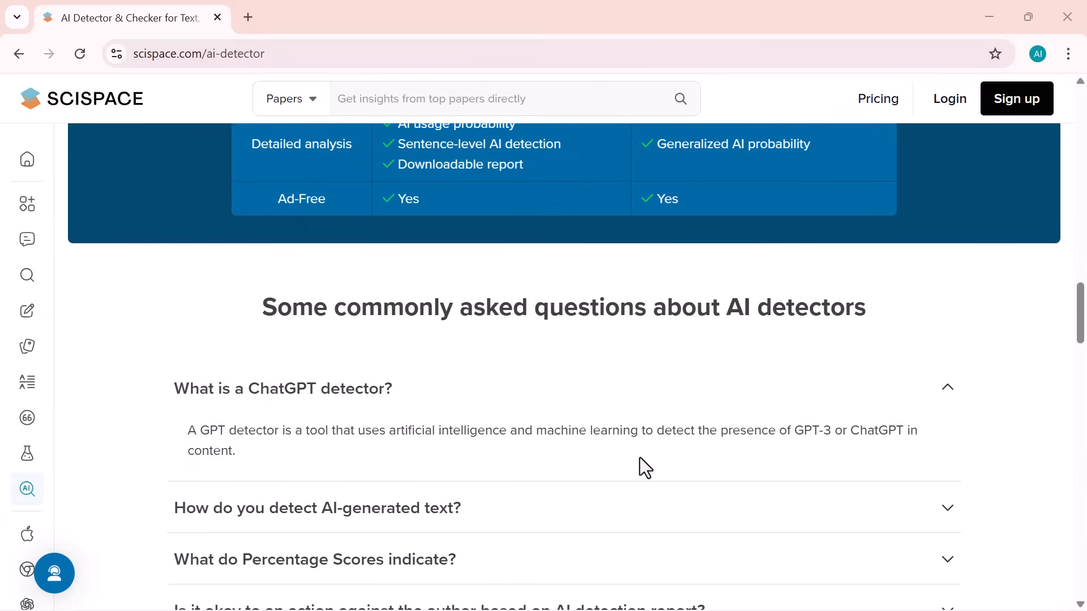
scroll(down, 3)
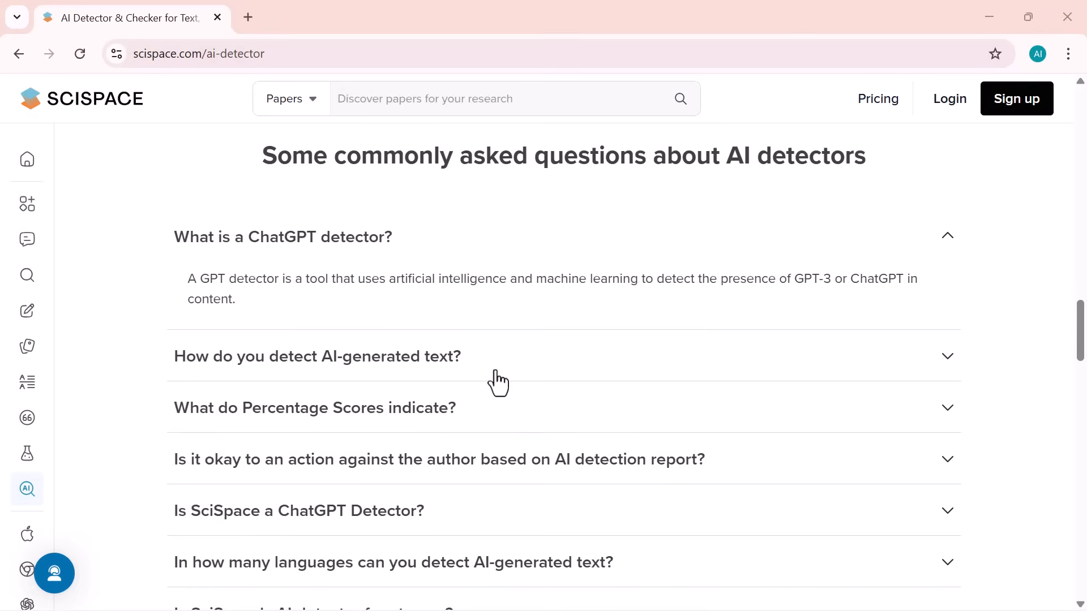
scroll(down, 3)
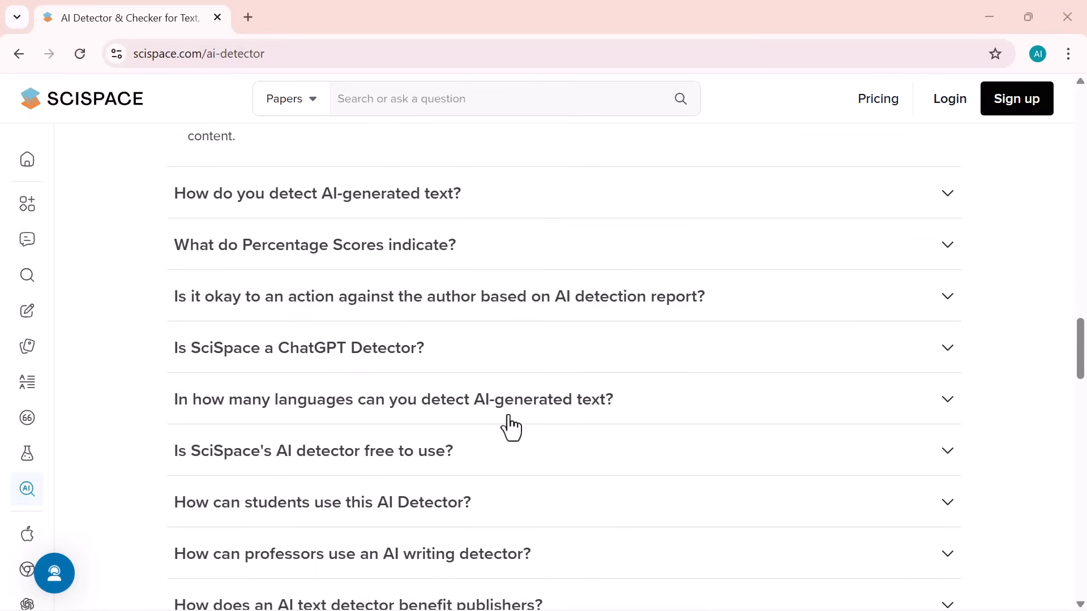
scroll(down, 3)
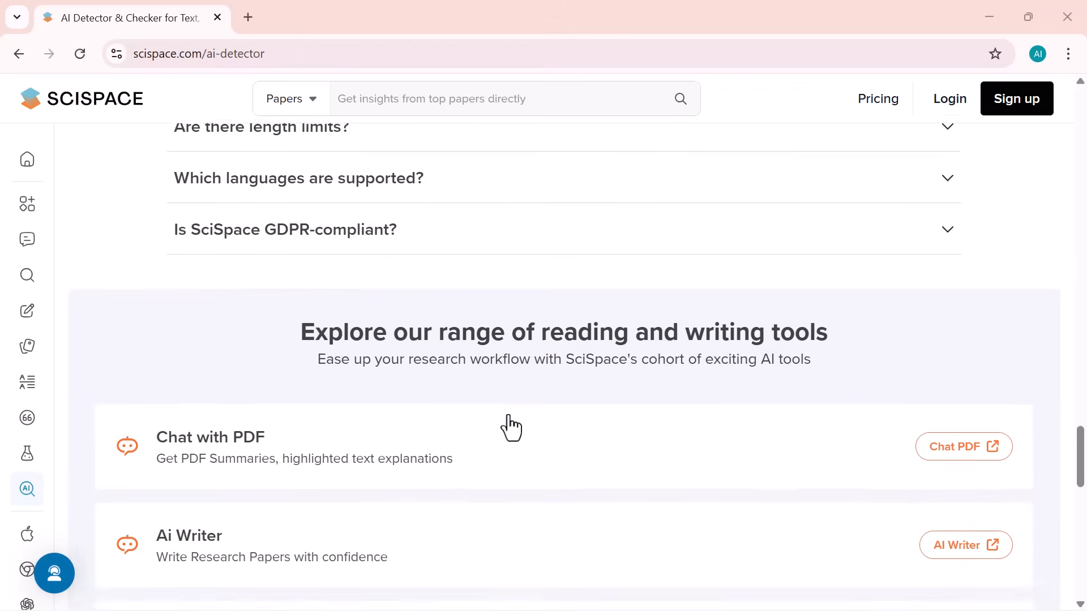
scroll(down, 3)
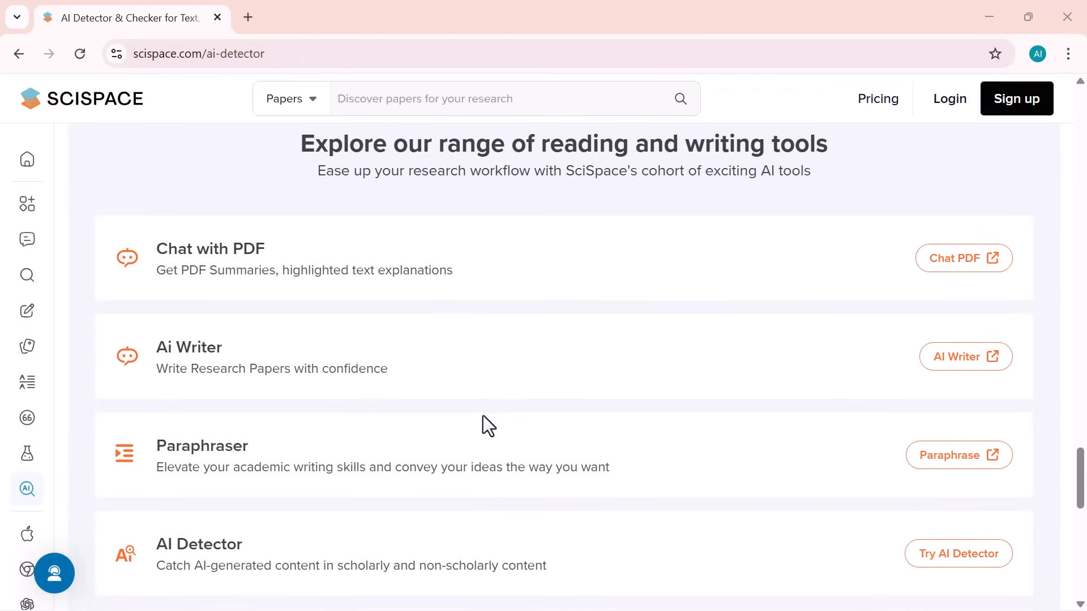
scroll(down, 3)
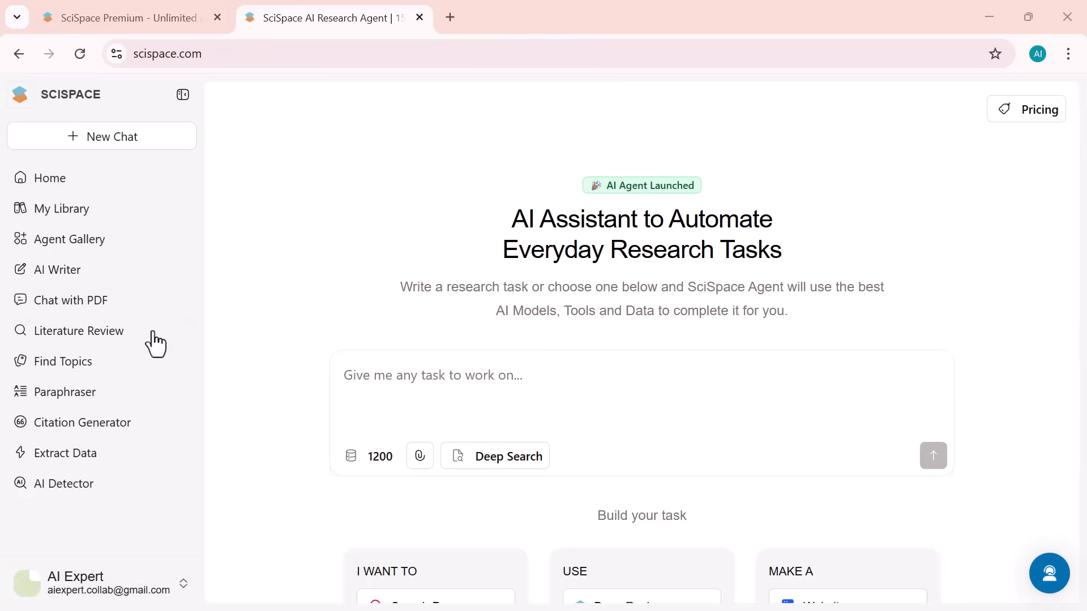
mouse_move(63, 208)
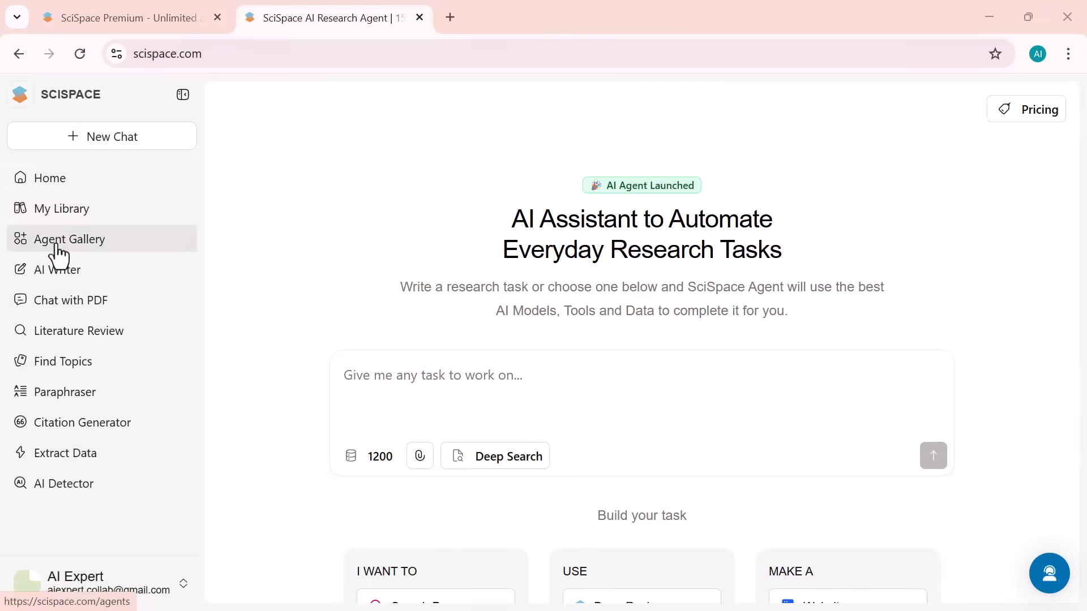
Open the Agent Gallery listing 139 research agents such as Patent Landscape Analysis
click(69, 239)
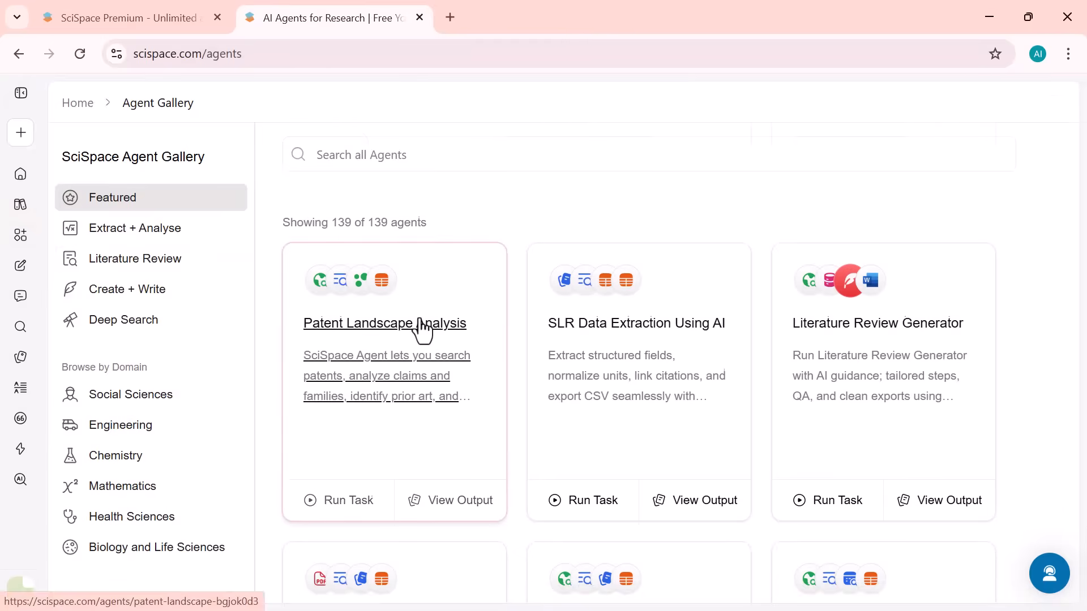